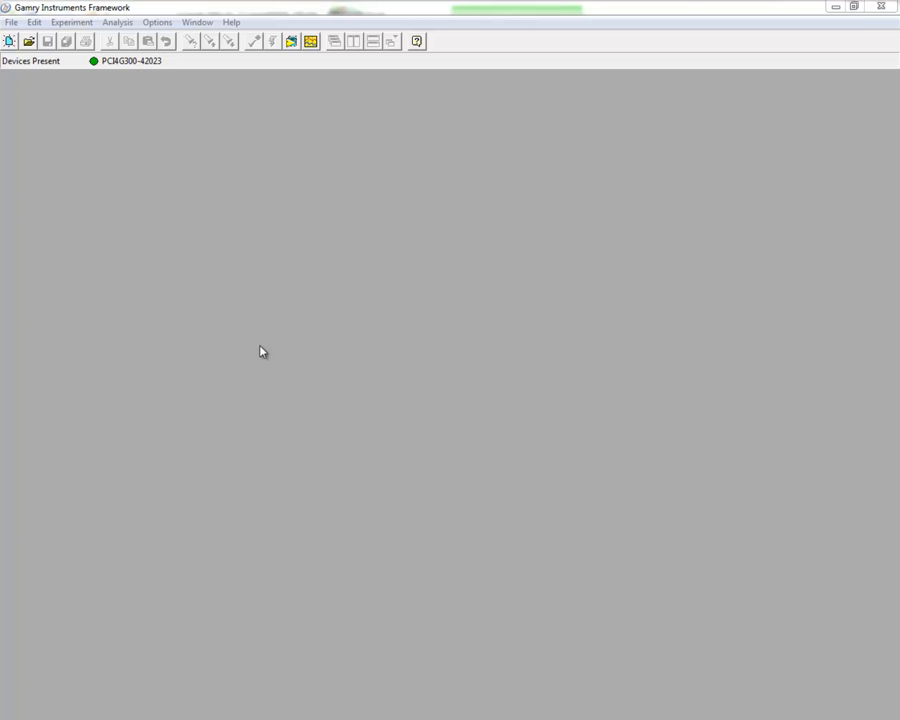
{"action": "mouse_move", "coordinate": [88, 33]}
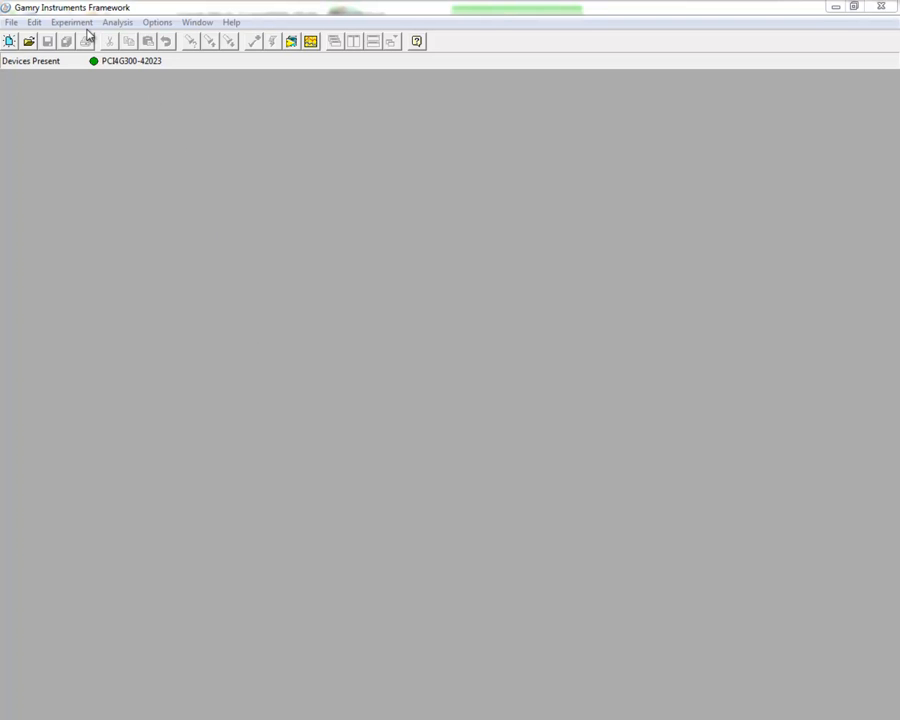
Open the Experiment menu to show the experiment scripts
{"action": "left_click", "coordinate": [72, 22]}
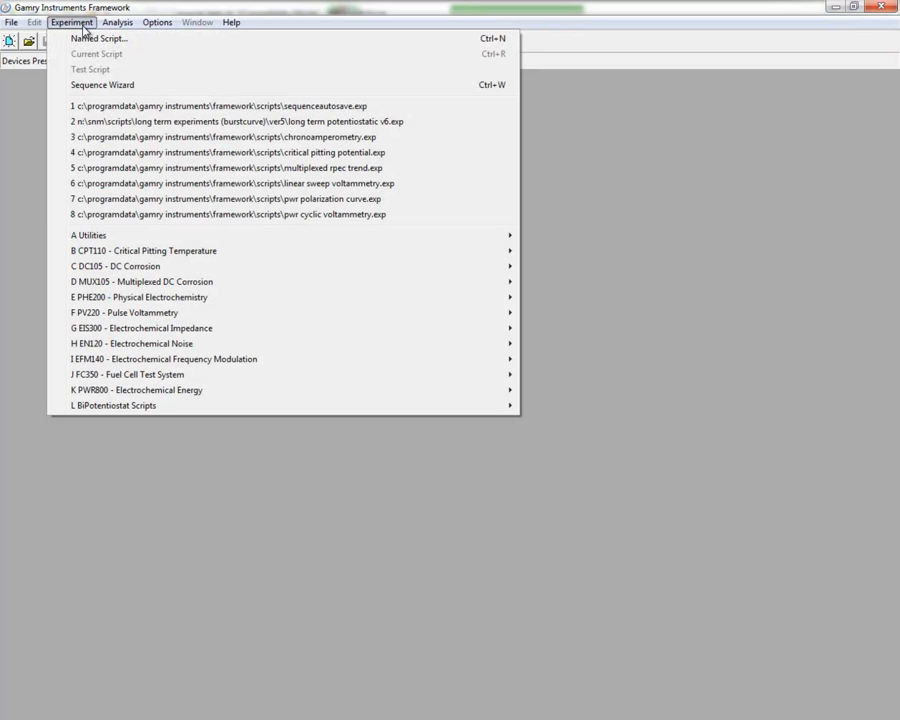
Launch the Sequence Wizard and review the existing four-step sequence
{"action": "left_click", "coordinate": [102, 84]}
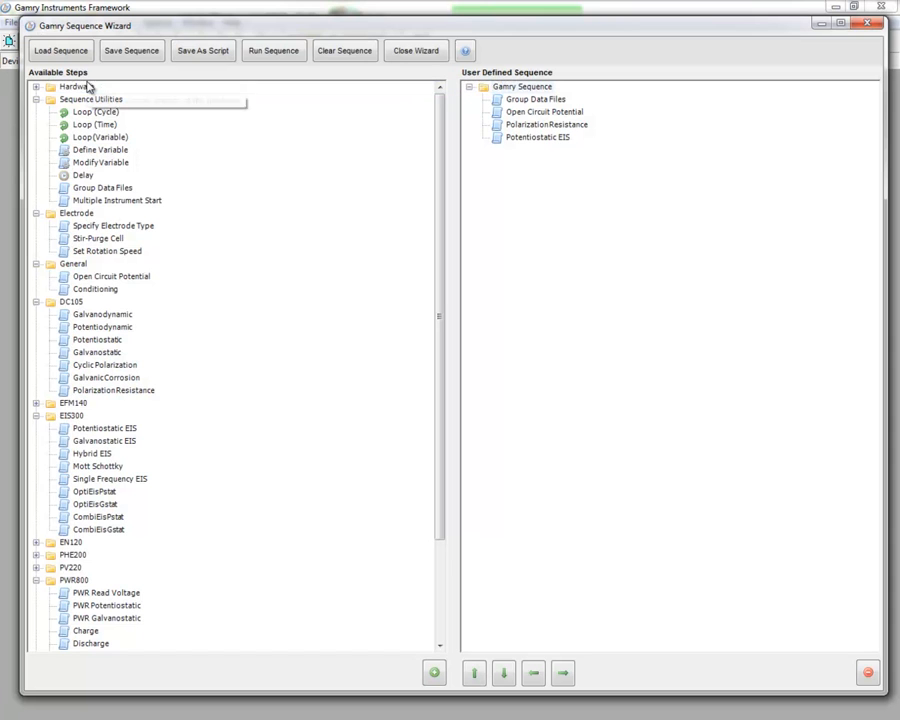
{"action": "mouse_move", "coordinate": [345, 190]}
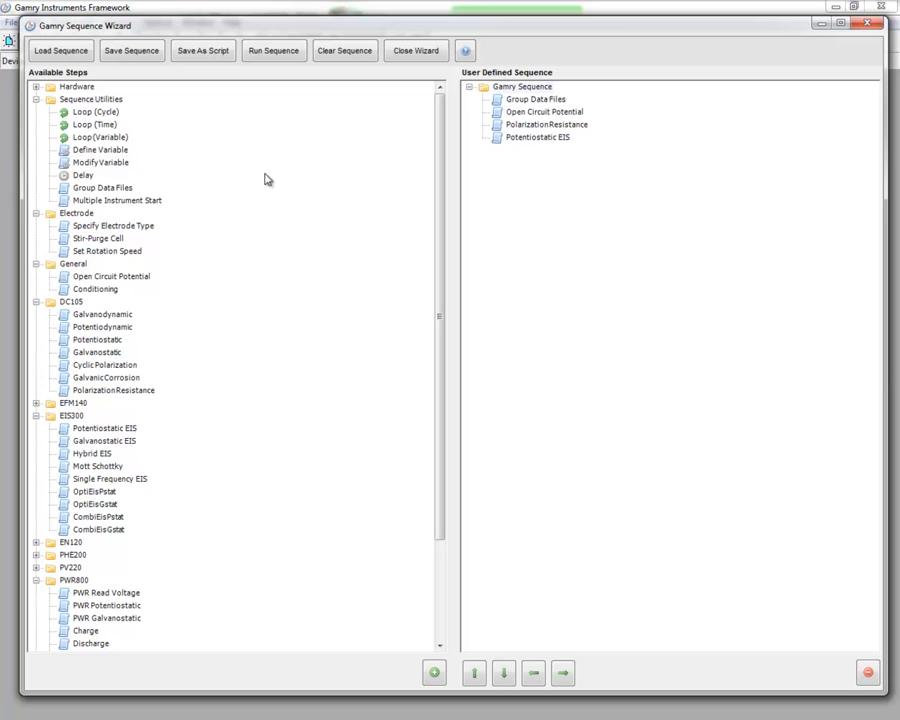
{"action": "mouse_move", "coordinate": [519, 205]}
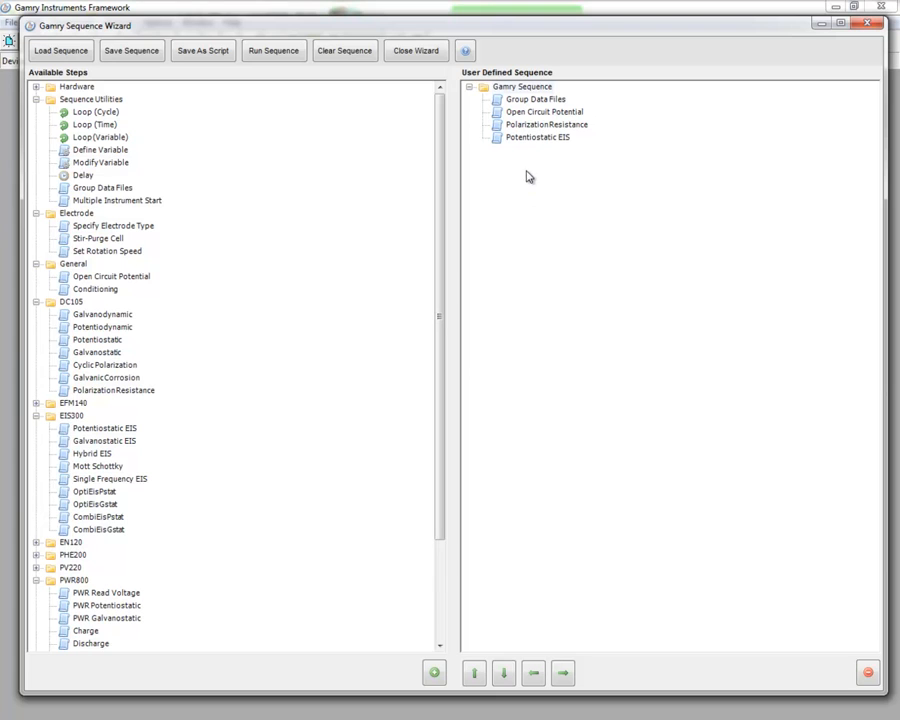
{"action": "mouse_move", "coordinate": [546, 124]}
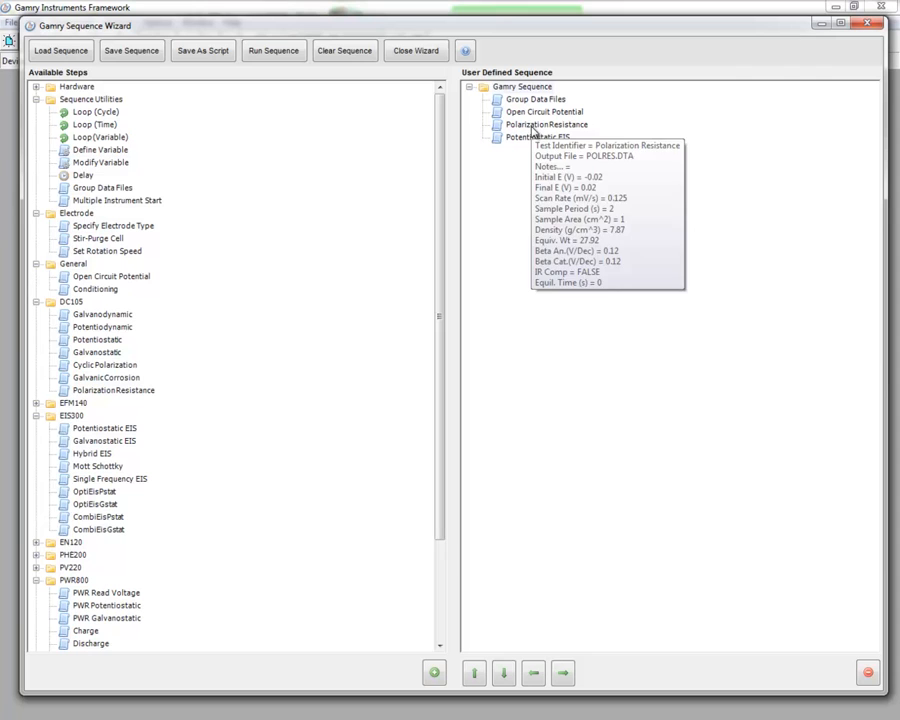
{"action": "mouse_move", "coordinate": [538, 137]}
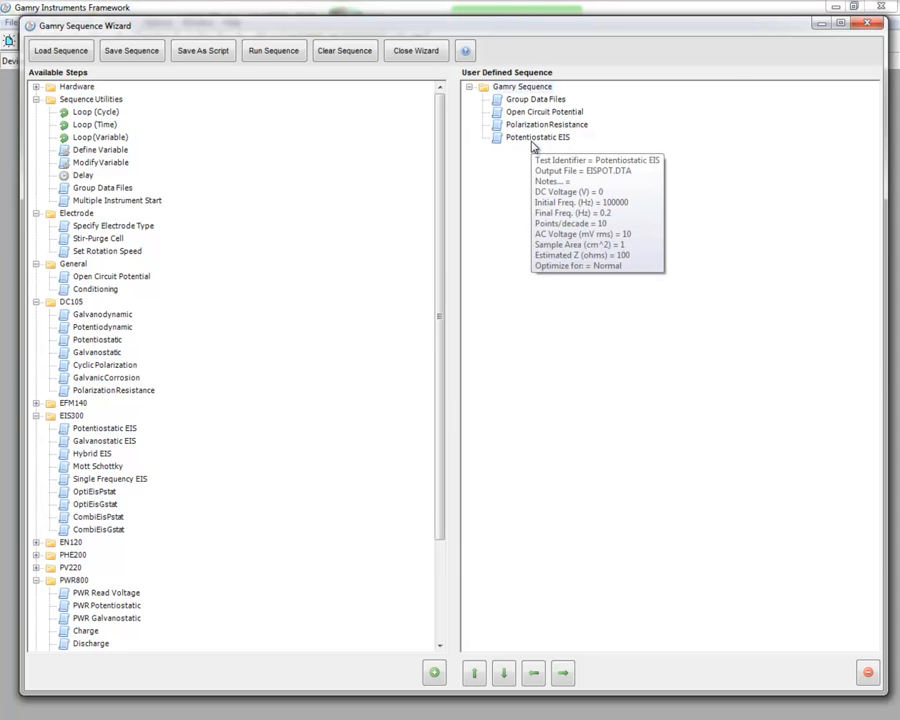
{"action": "mouse_move", "coordinate": [535, 145]}
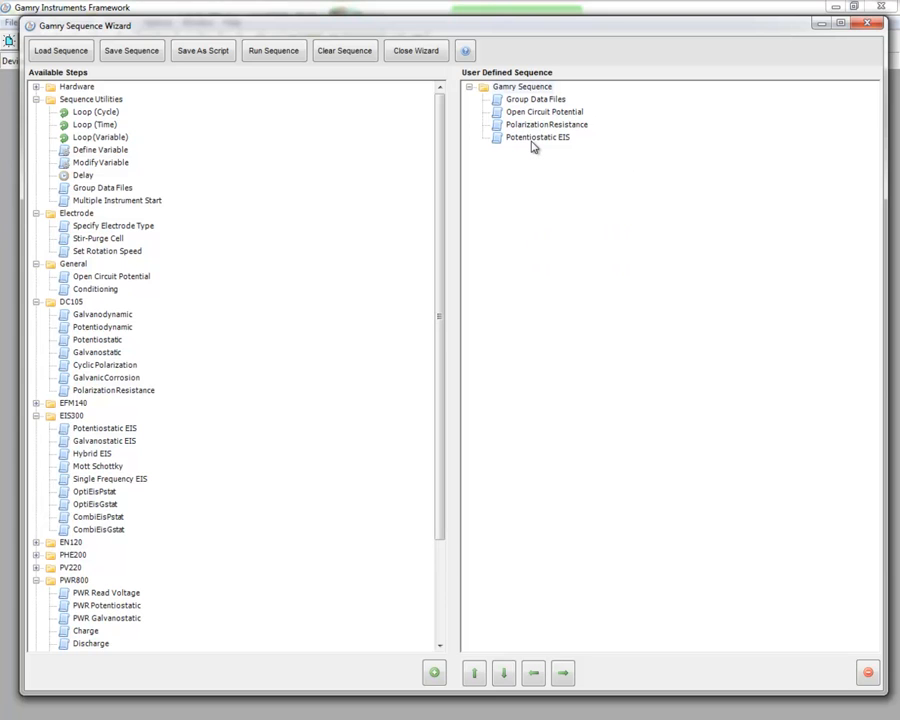
{"action": "mouse_move", "coordinate": [421, 97]}
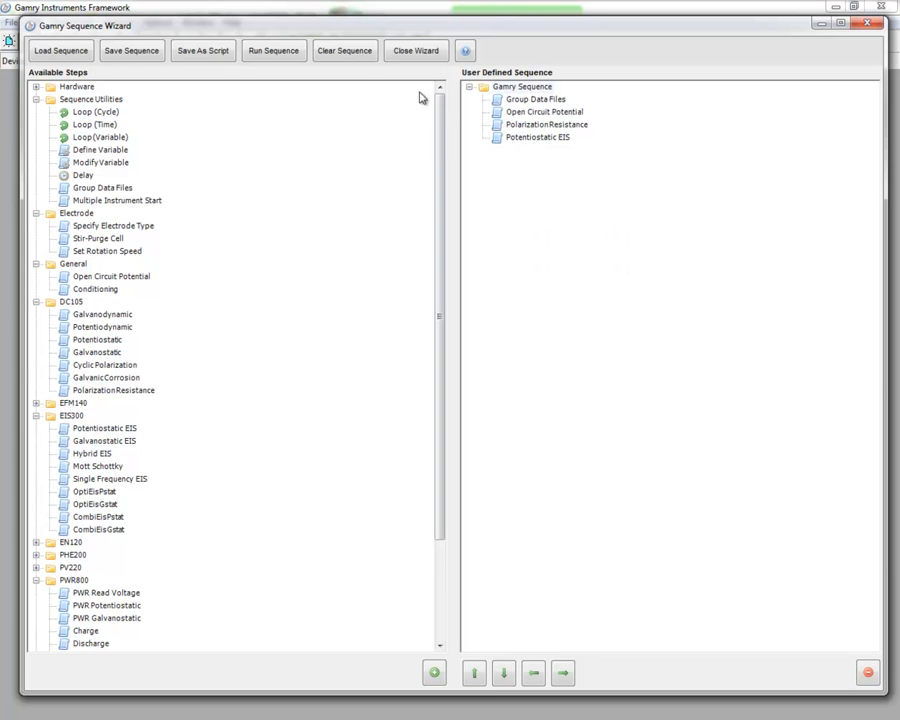
Clear the existing four-step sequence and confirm the deletion
{"action": "left_click", "coordinate": [344, 50]}
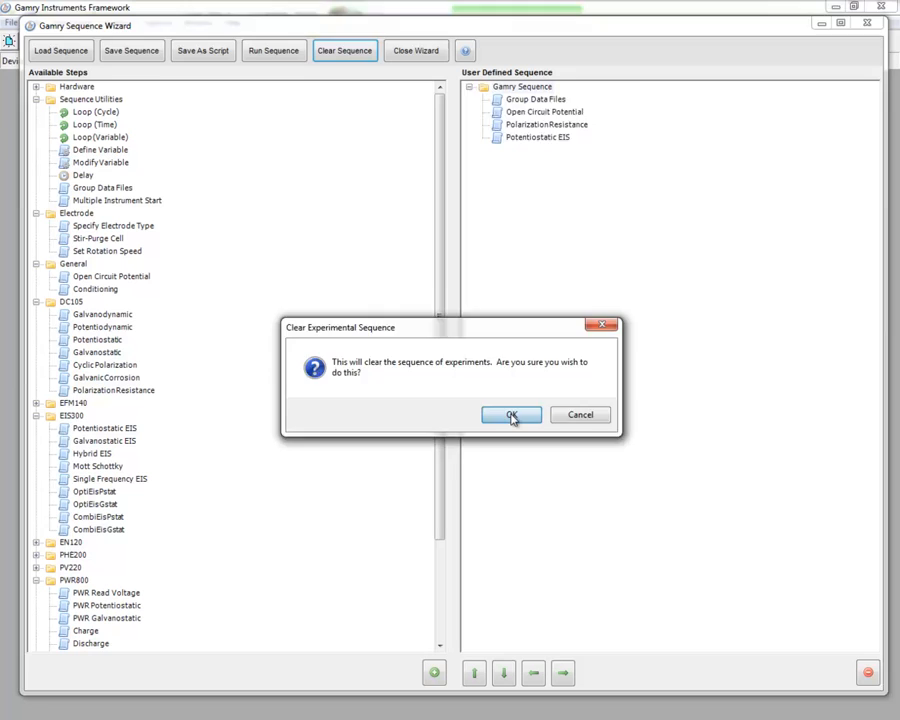
{"action": "left_click", "coordinate": [511, 414]}
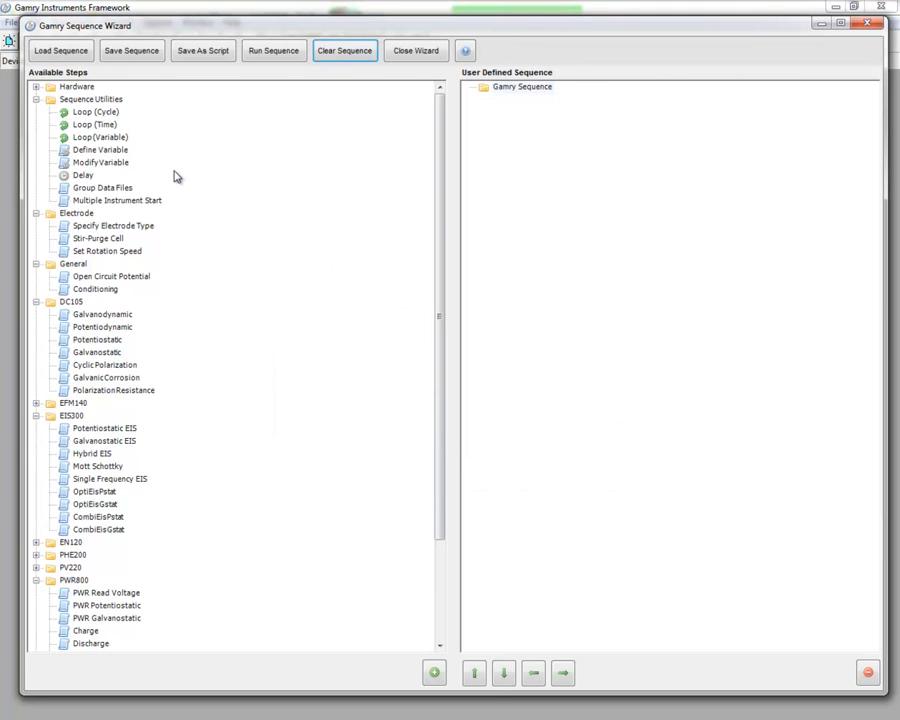
{"action": "mouse_move", "coordinate": [118, 190]}
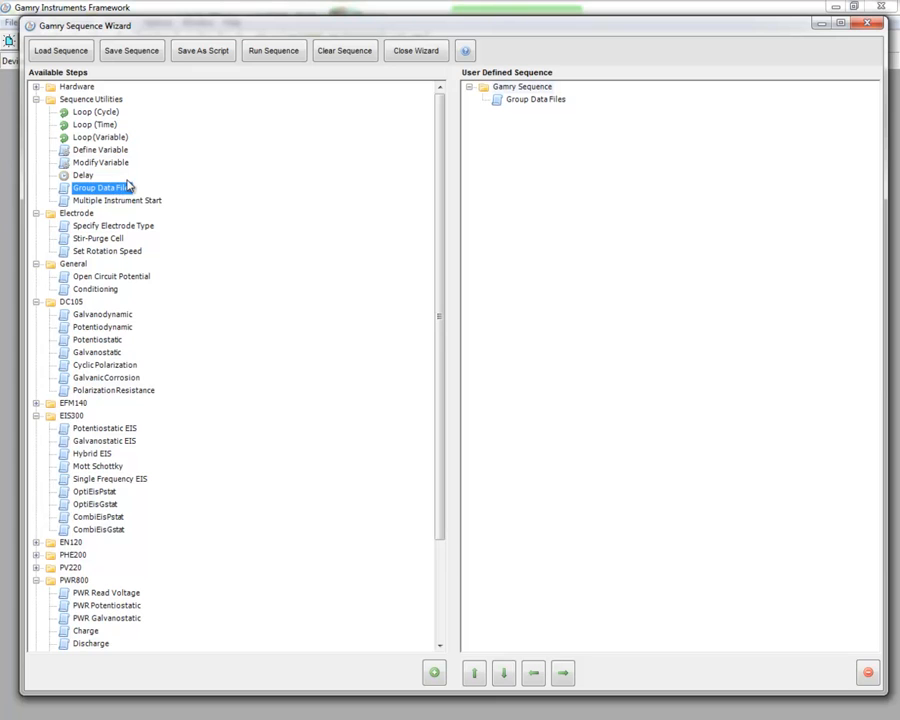
{"action": "mouse_move", "coordinate": [535, 110]}
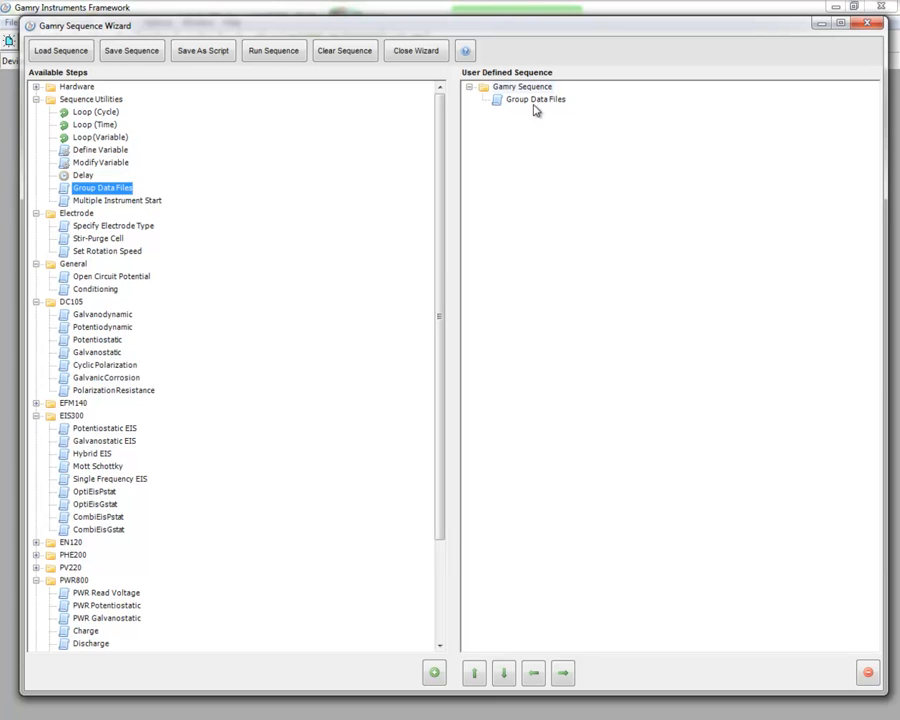
Group the sequence's data files by directory into 'Cycle Test'
{"action": "double_click", "coordinate": [536, 99]}
{"action": "type", "text": "Cycle Test"}
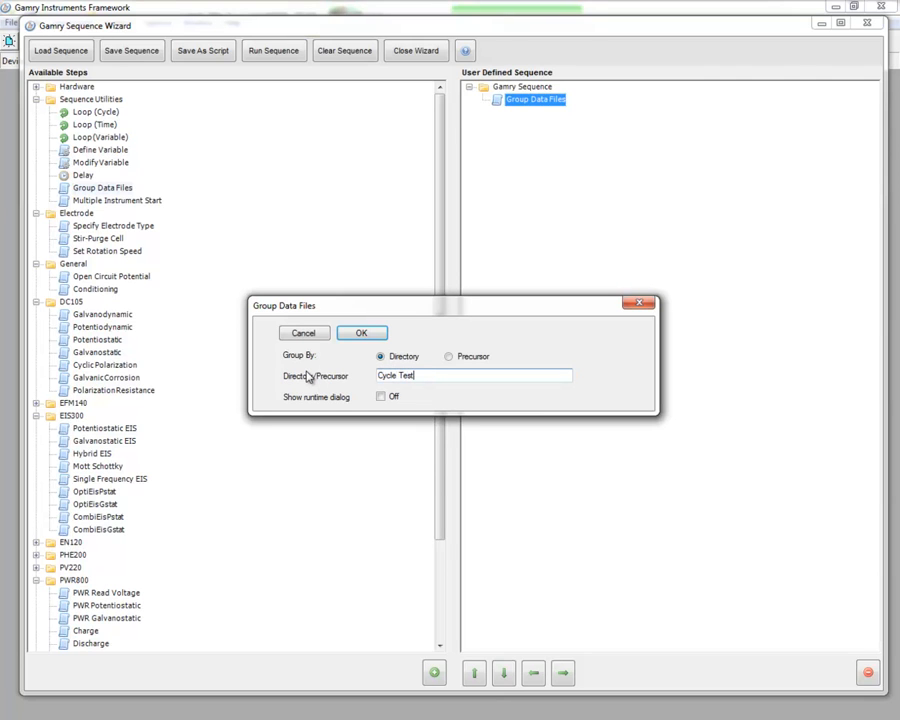
{"action": "mouse_move", "coordinate": [376, 347]}
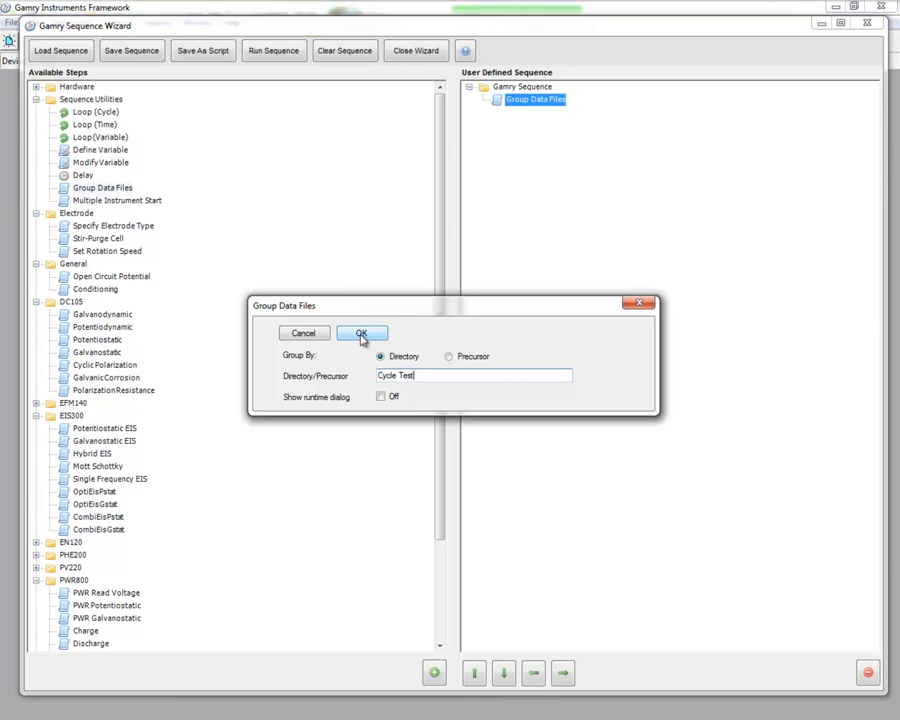
{"action": "left_click", "coordinate": [361, 333]}
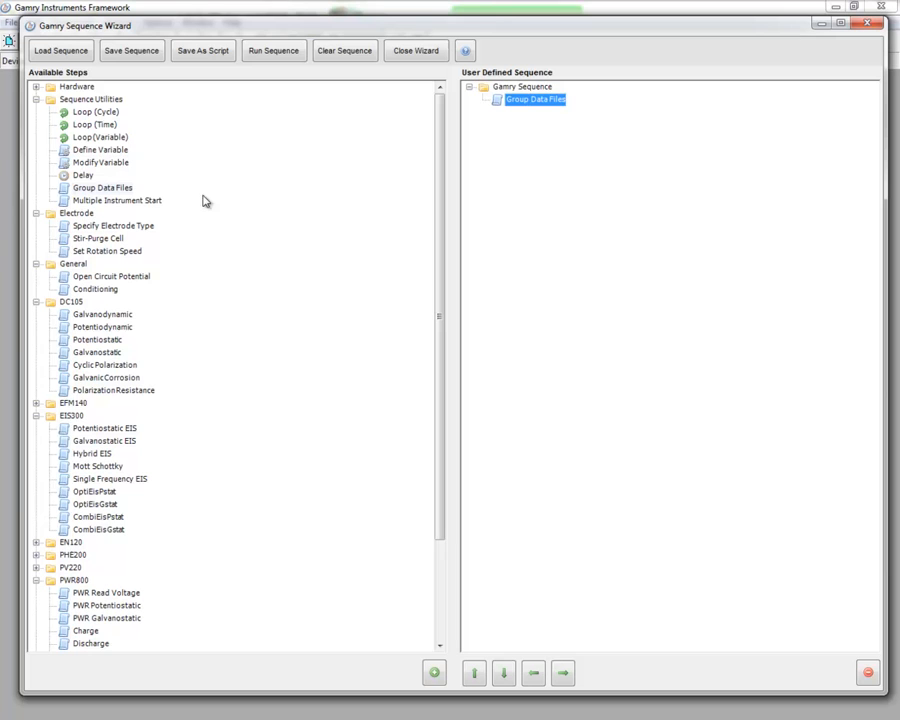
{"action": "mouse_move", "coordinate": [96, 137]}
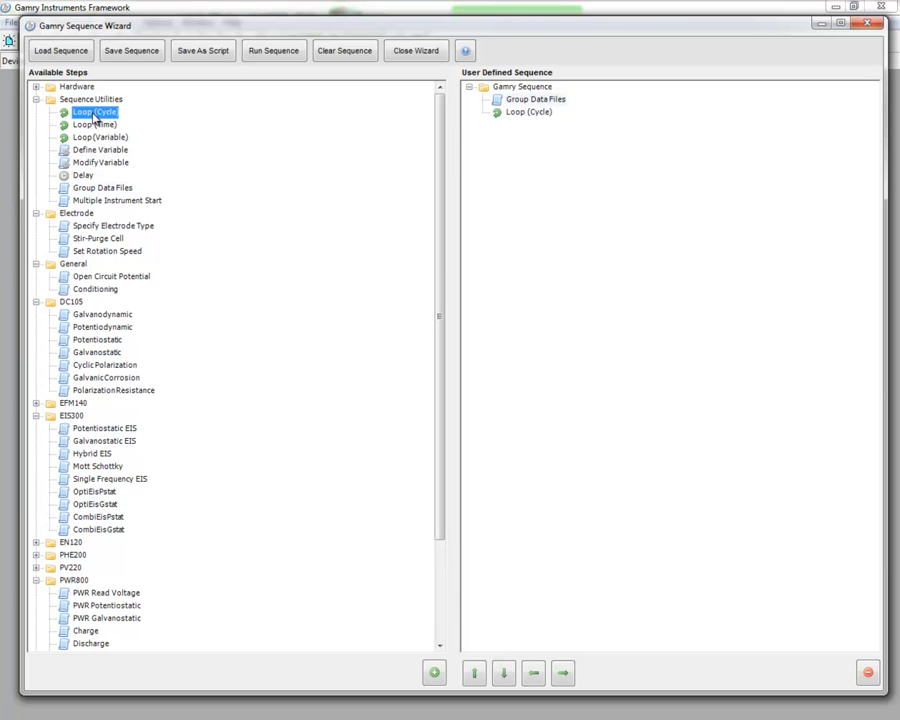
{"action": "mouse_move", "coordinate": [82, 193]}
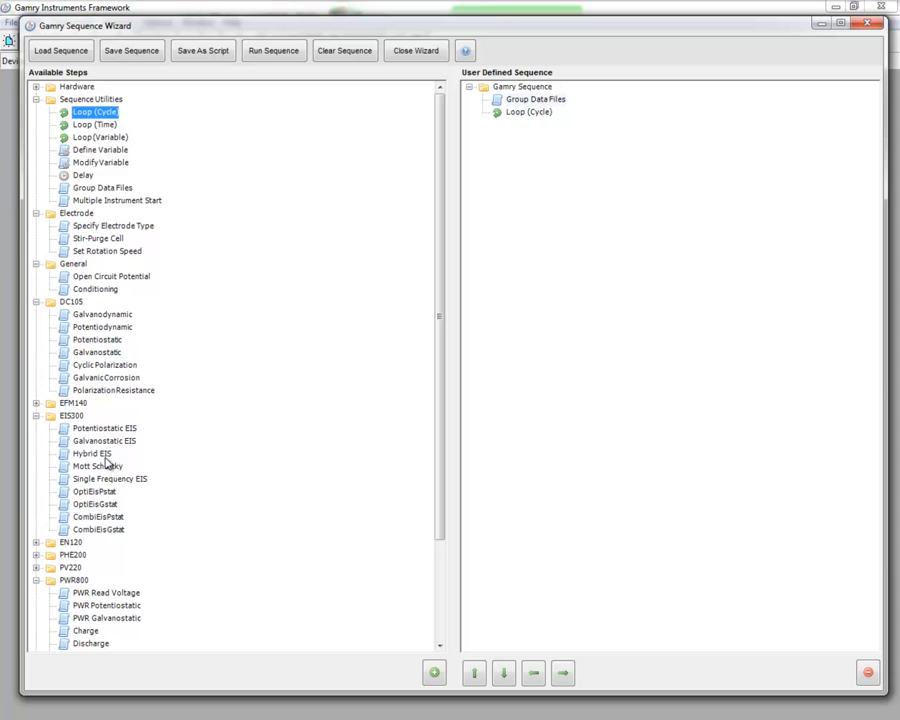
{"action": "mouse_move", "coordinate": [104, 441]}
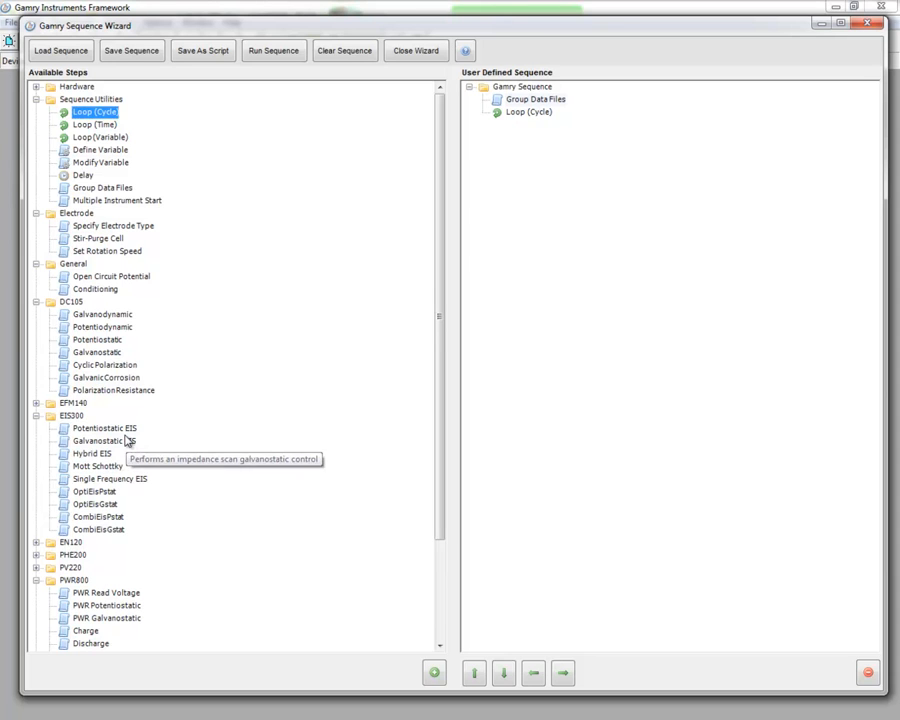
{"action": "mouse_move", "coordinate": [104, 428]}
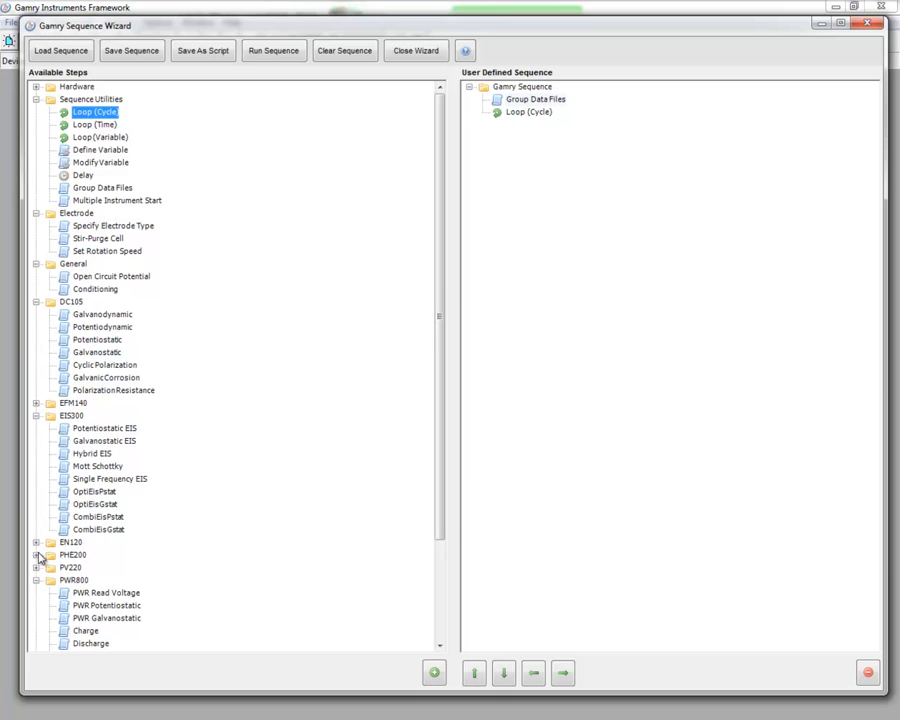
Expand the PHE200 experiments and add Cyclic Voltammetry into the cycle loop
{"action": "left_click", "coordinate": [37, 555]}
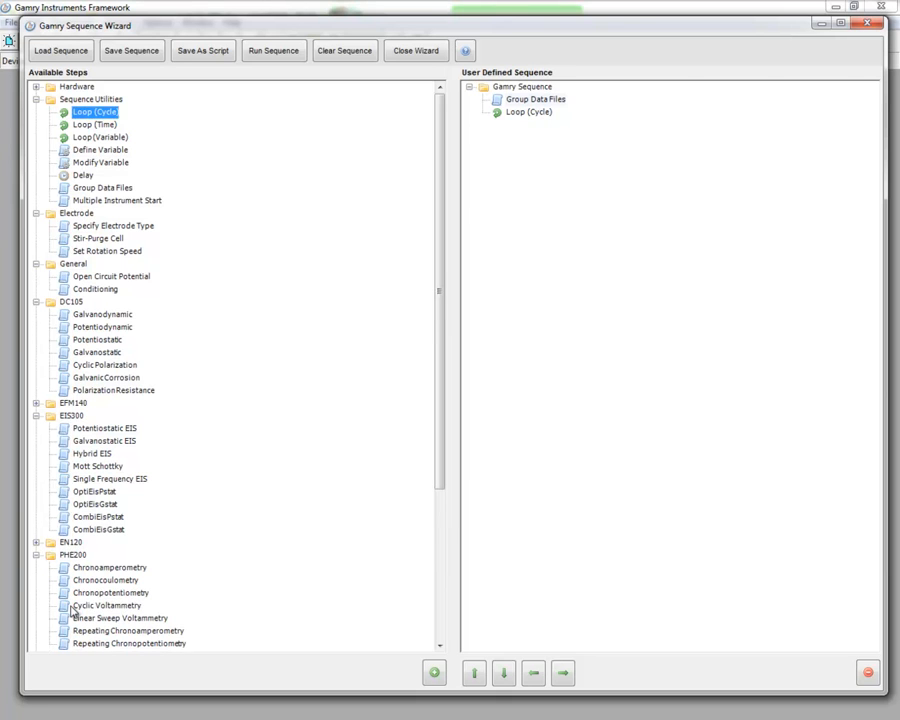
{"action": "double_click", "coordinate": [105, 605]}
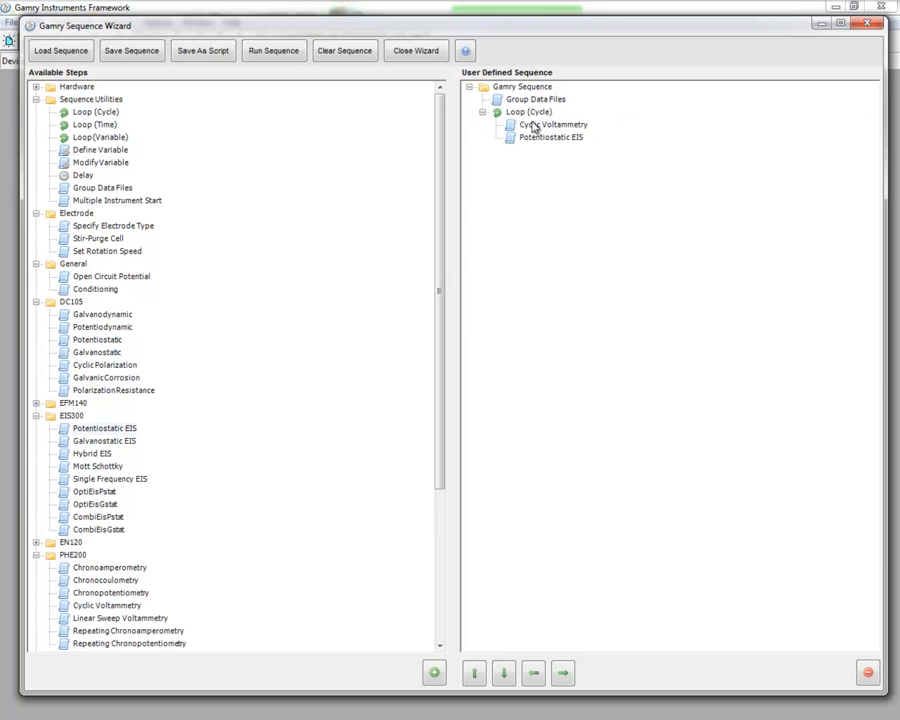
{"action": "left_click", "coordinate": [528, 111]}
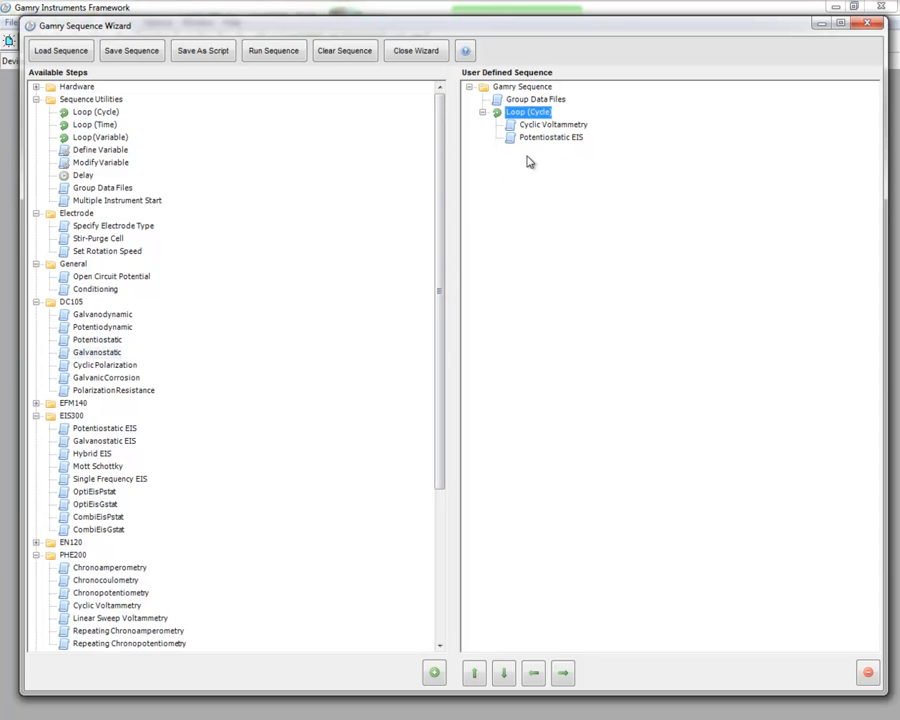
{"action": "mouse_move", "coordinate": [482, 186]}
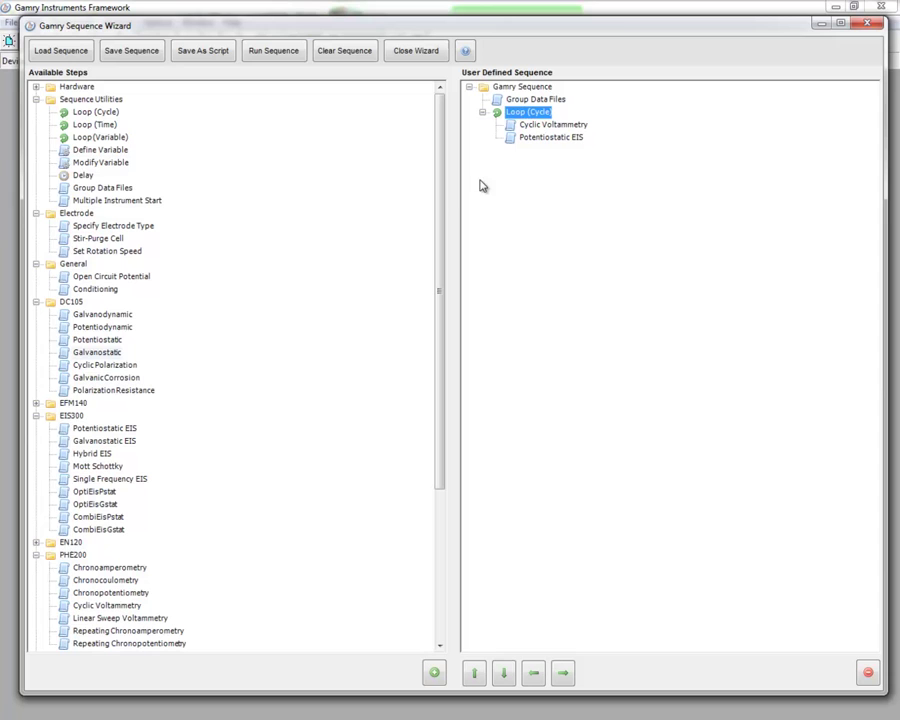
{"action": "mouse_move", "coordinate": [461, 215]}
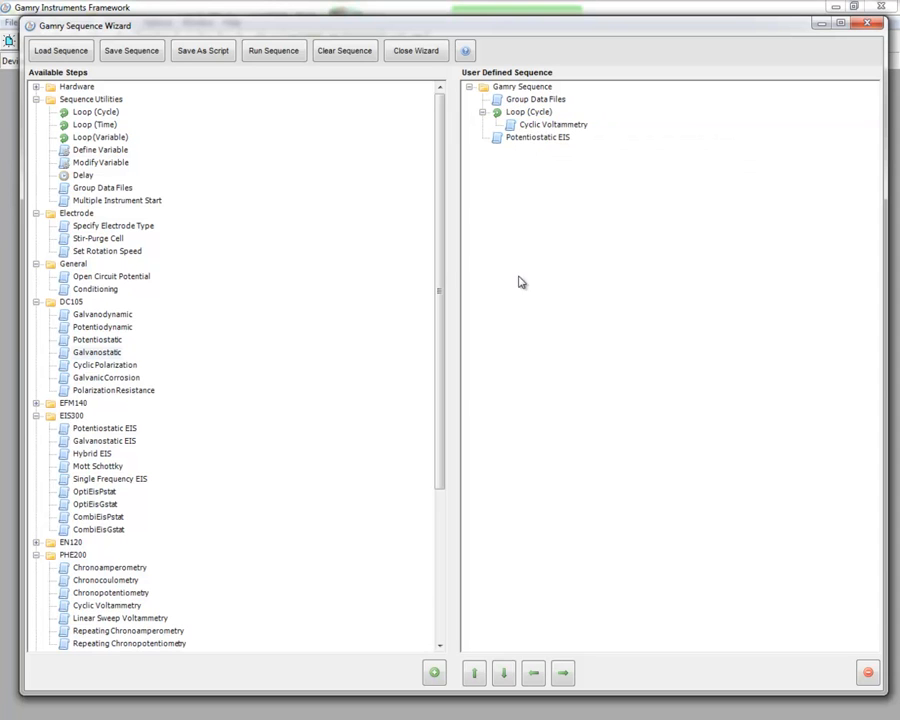
{"action": "mouse_move", "coordinate": [537, 137]}
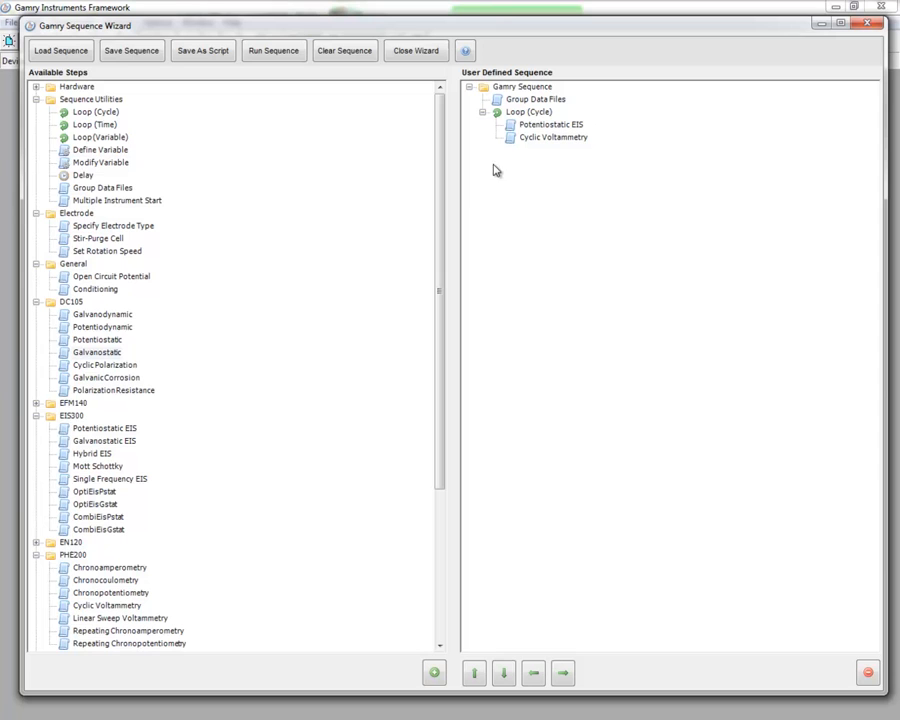
{"action": "mouse_move", "coordinate": [504, 151]}
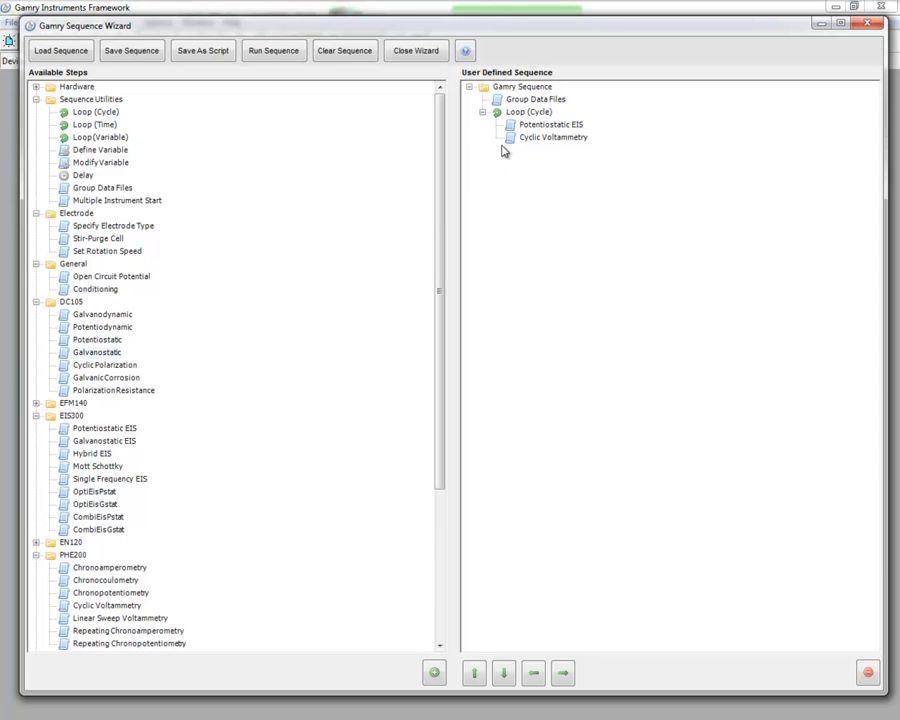
{"action": "mouse_move", "coordinate": [553, 137]}
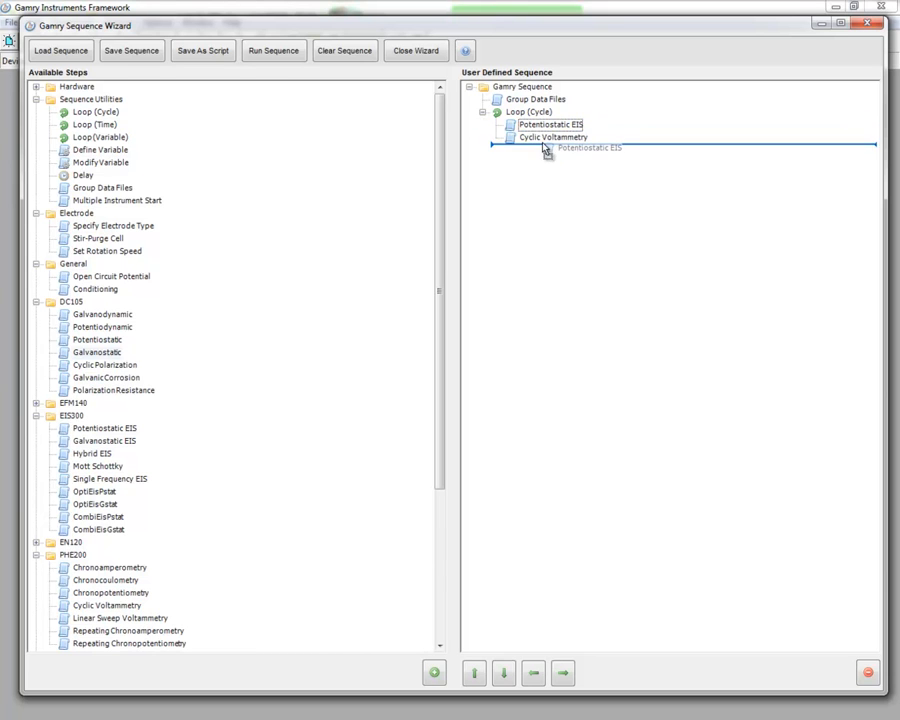
{"action": "left_click", "coordinate": [503, 672]}
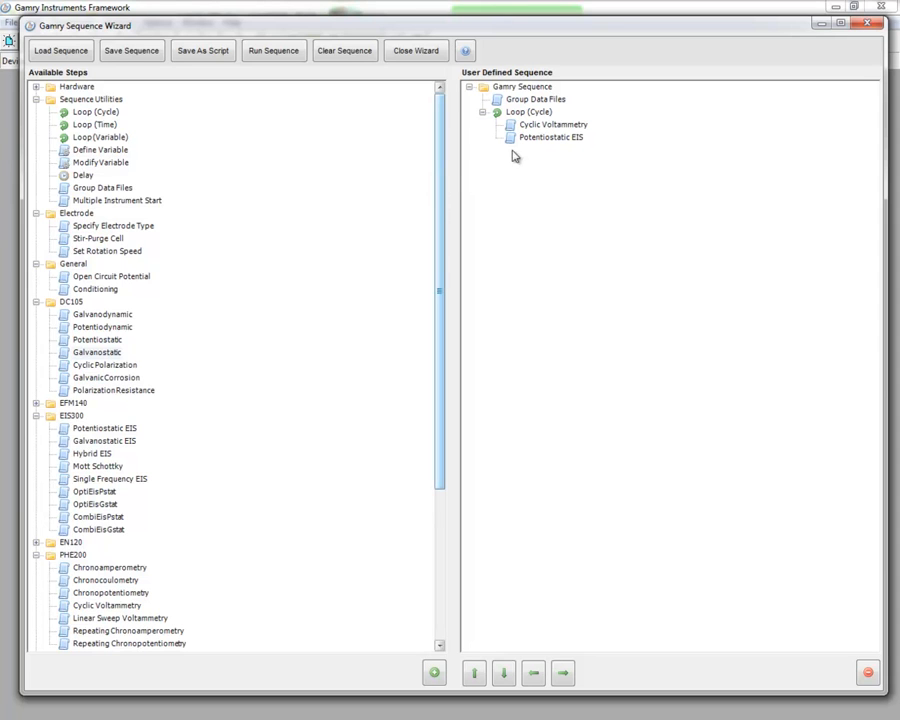
{"action": "mouse_move", "coordinate": [510, 207]}
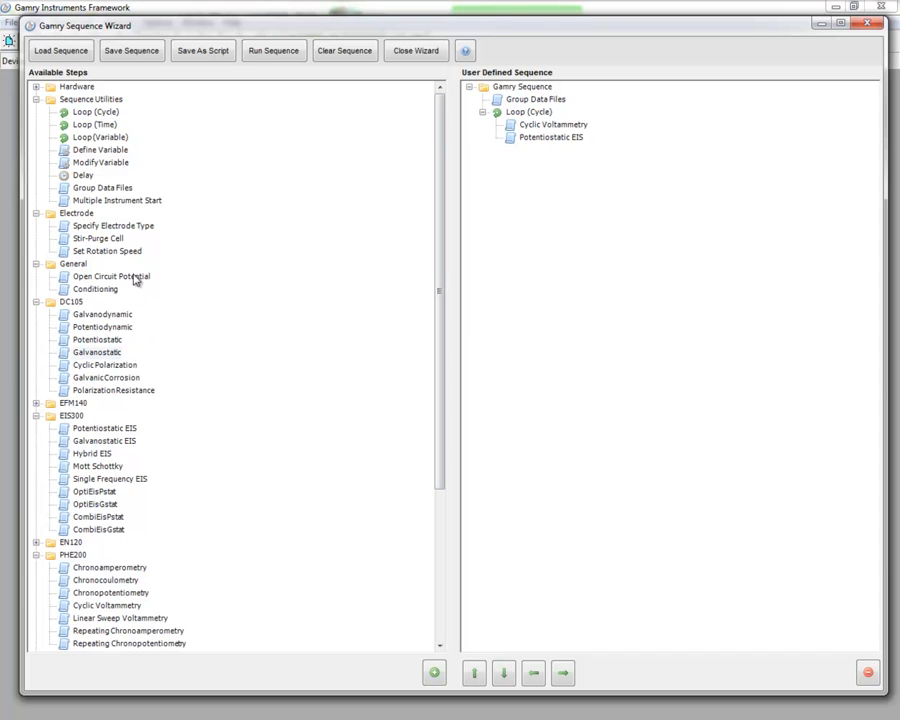
Add Open Circuit Potential before the loop and set the loop count to 10
{"action": "double_click", "coordinate": [110, 276]}
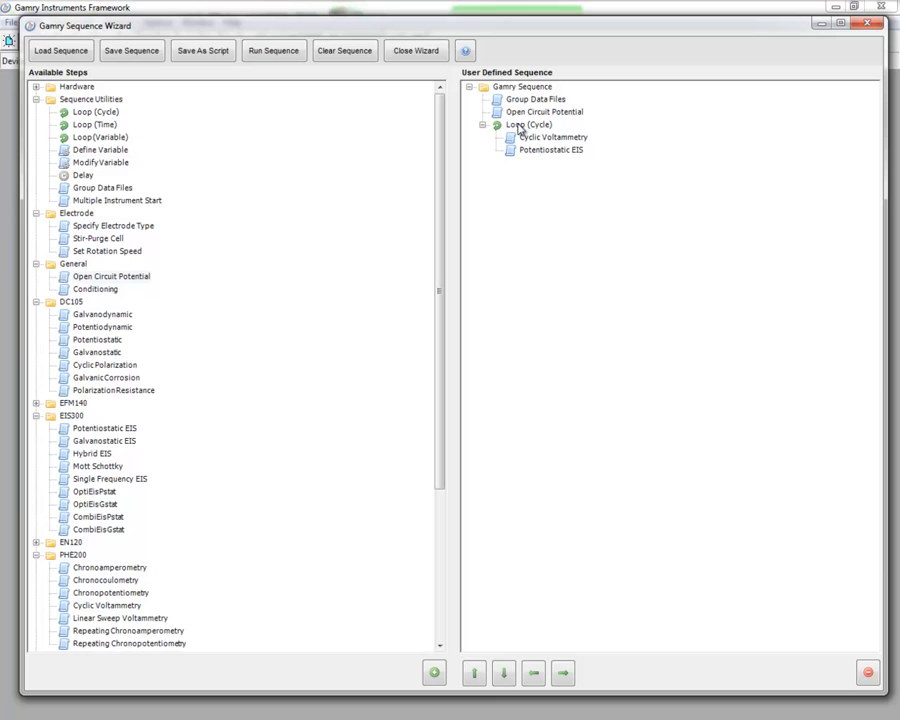
{"action": "mouse_move", "coordinate": [533, 124]}
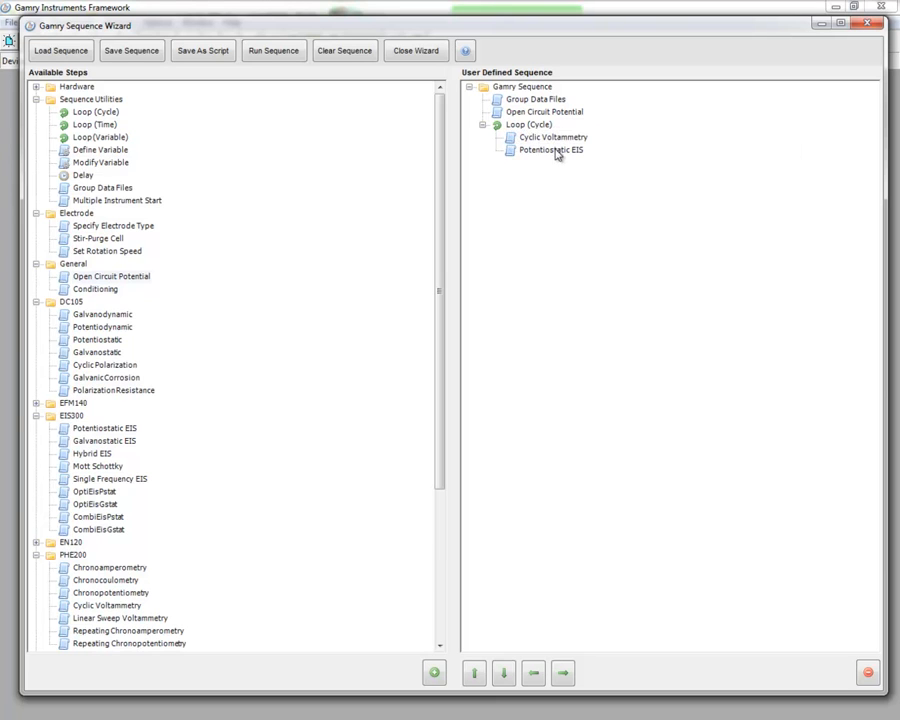
{"action": "mouse_move", "coordinate": [553, 137]}
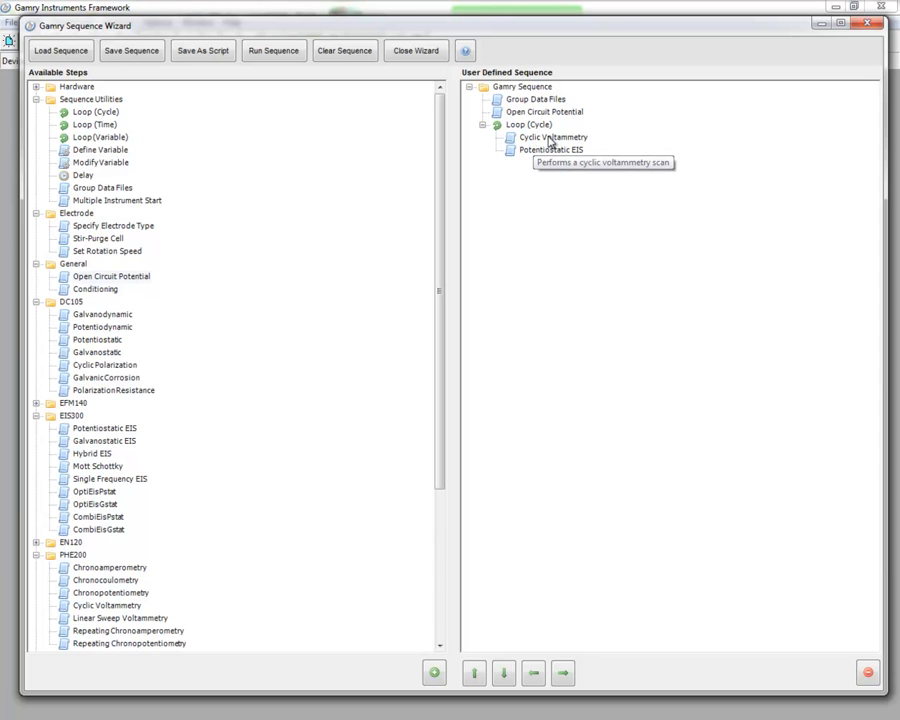
{"action": "mouse_move", "coordinate": [535, 124]}
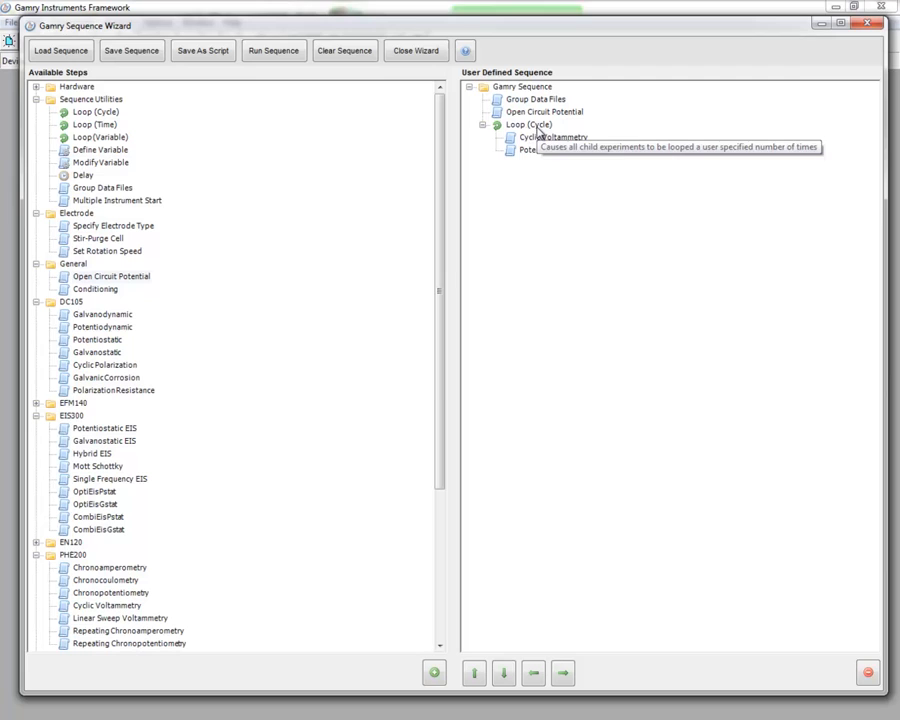
{"action": "double_click", "coordinate": [529, 124]}
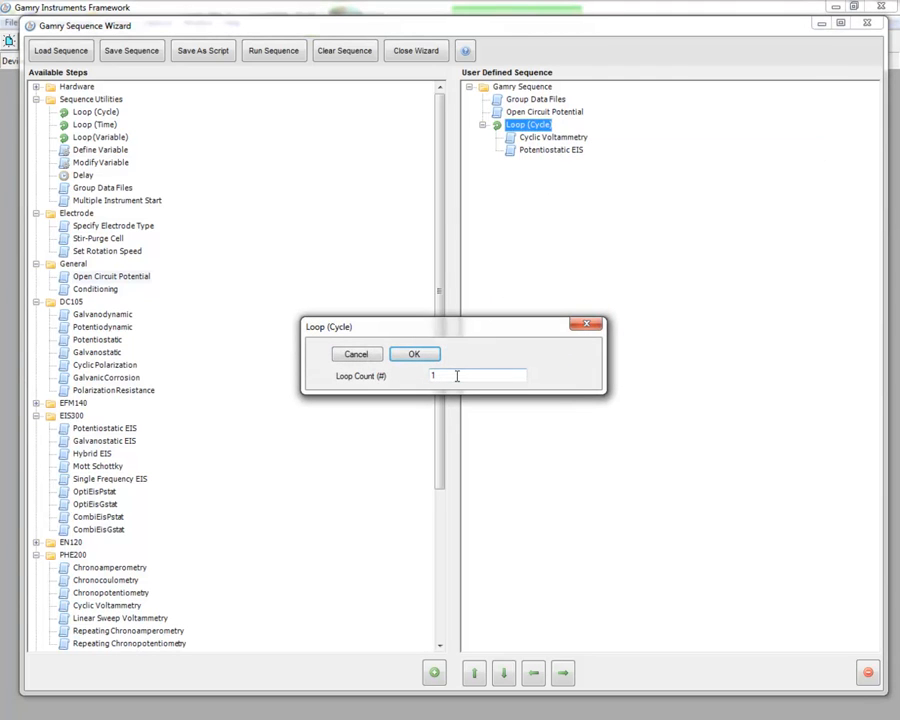
{"action": "type", "text": "0"}
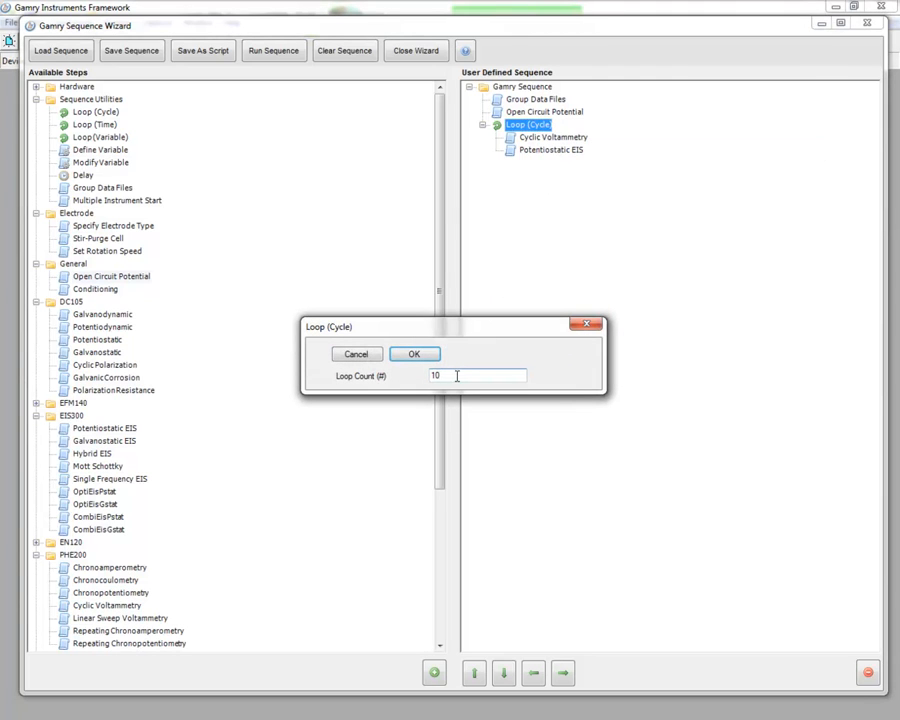
{"action": "left_click", "coordinate": [414, 353]}
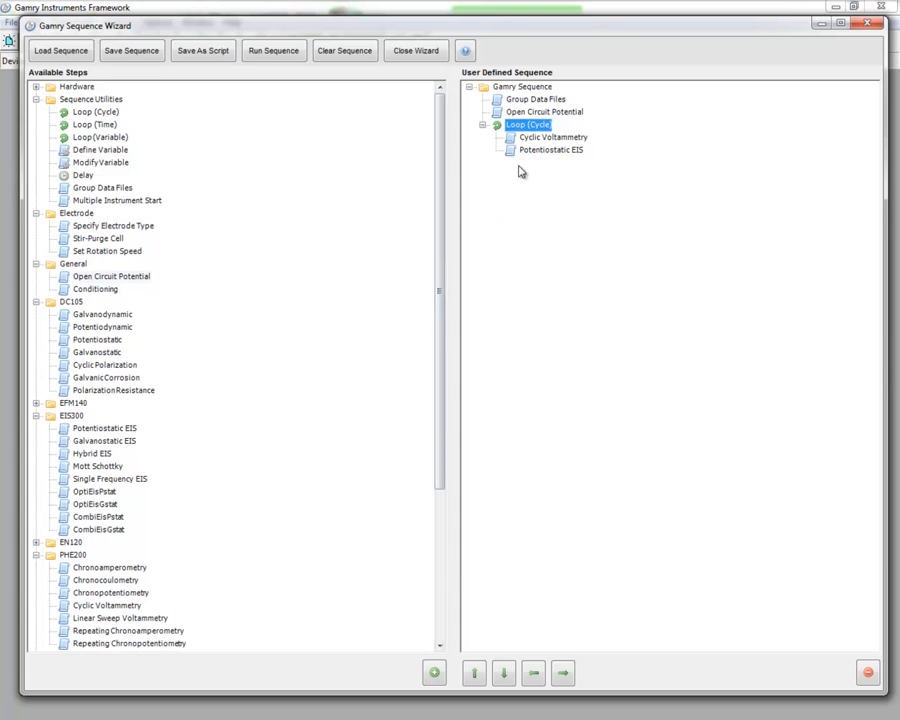
Set Cyclic Voltammetry scan limits versus Eoc, 2 mV step size, 300 mA max current
{"action": "double_click", "coordinate": [553, 137]}
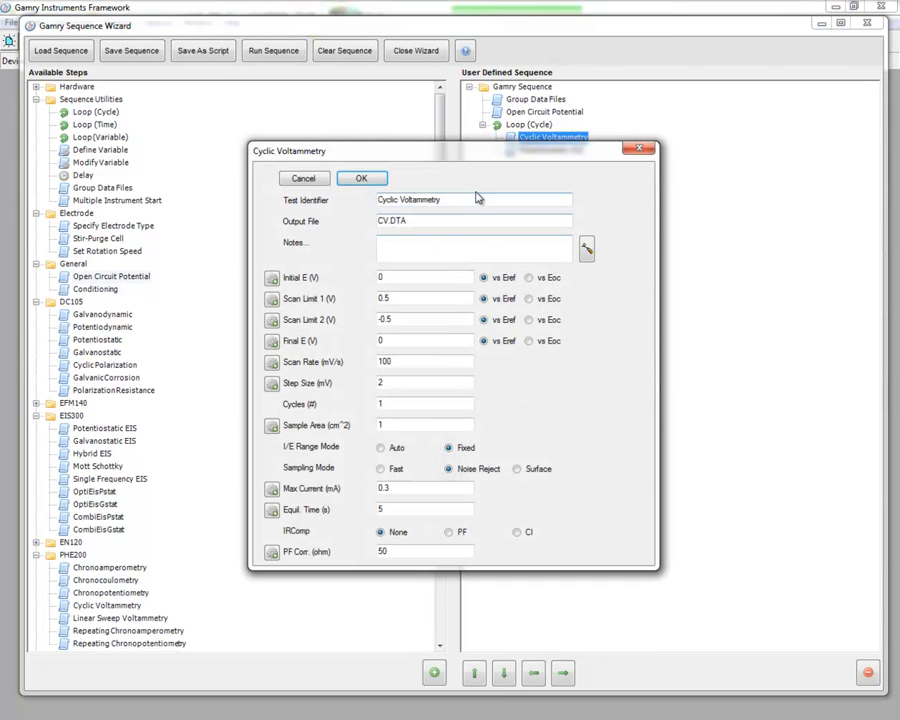
{"action": "mouse_move", "coordinate": [438, 273]}
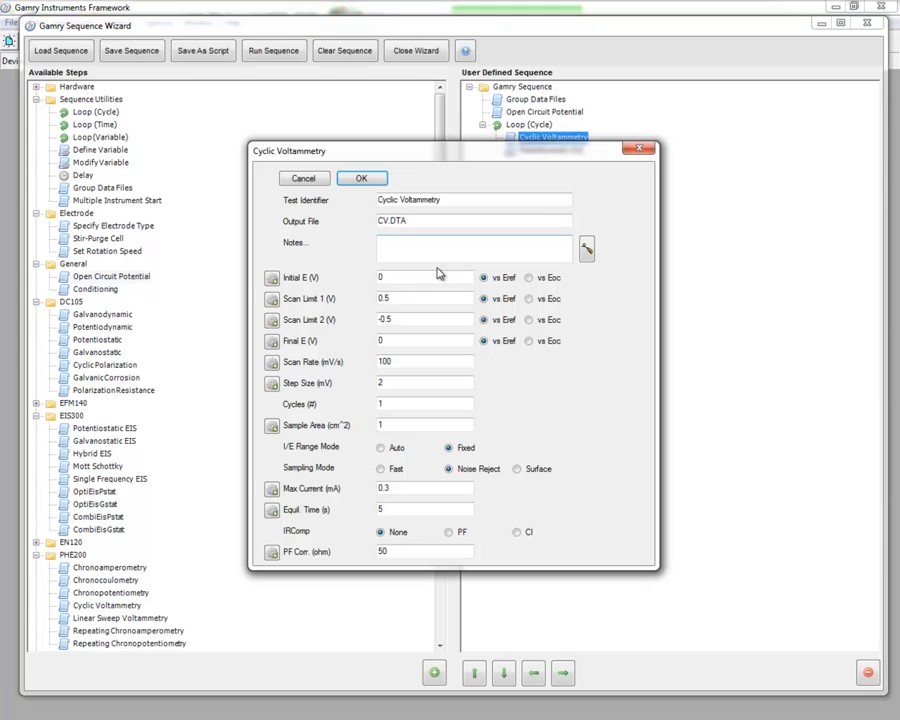
{"action": "mouse_move", "coordinate": [447, 410]}
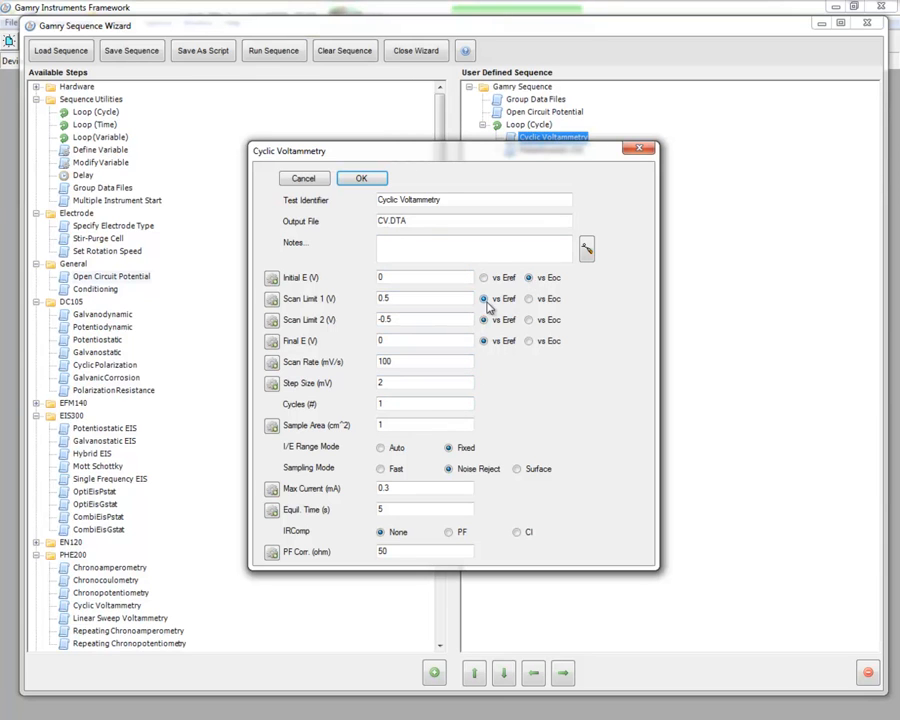
{"action": "triple_click", "coordinate": [424, 298]}
{"action": "type", "text": "1"}
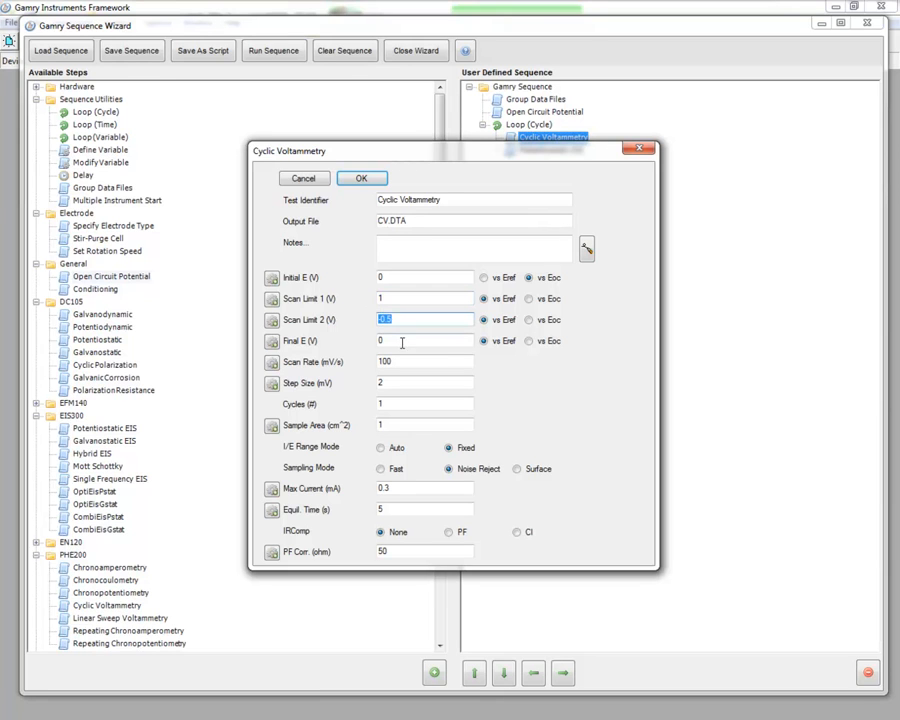
{"action": "type", "text": "0"}
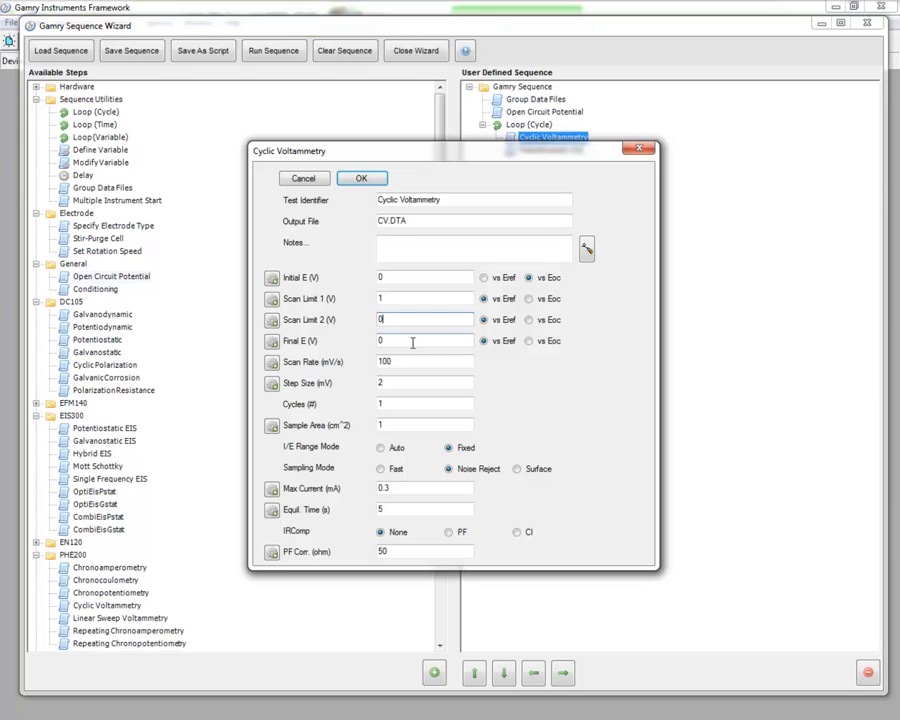
{"action": "left_click", "coordinate": [529, 298]}
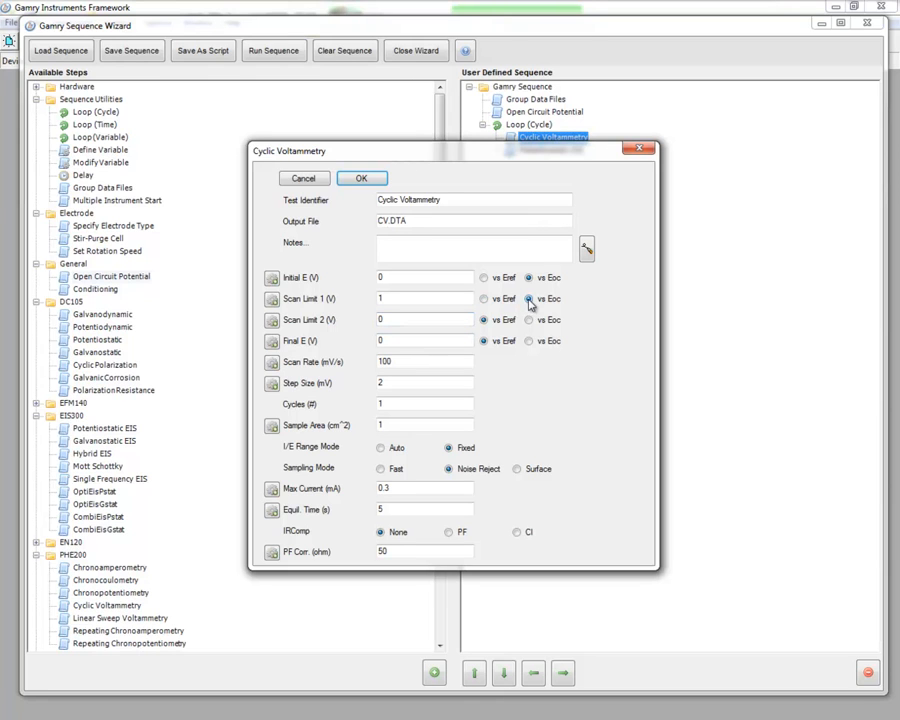
{"action": "left_click", "coordinate": [529, 341]}
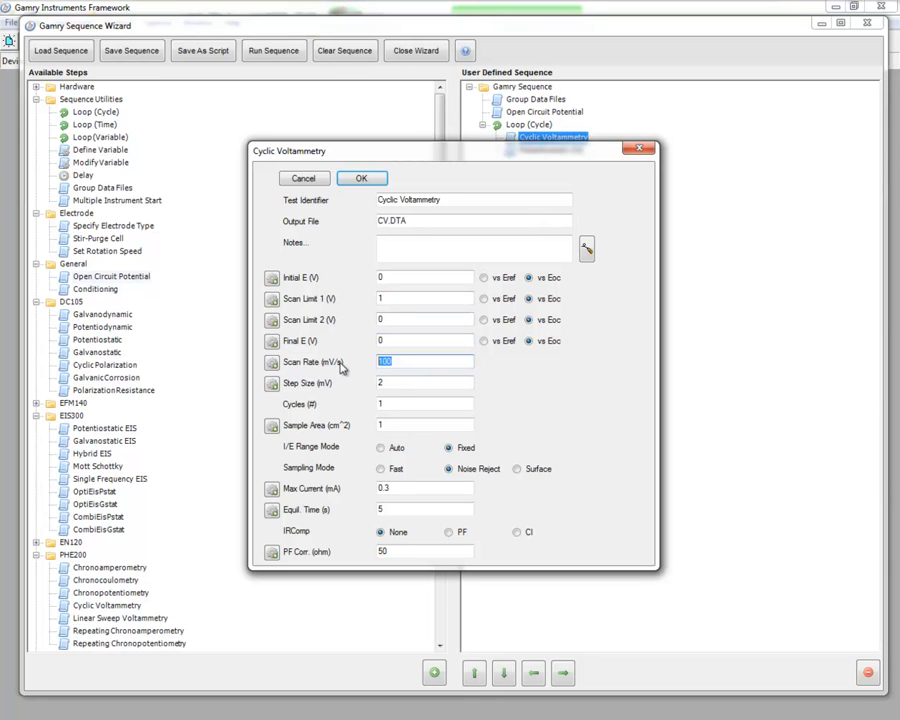
{"action": "type", "text": "50"}
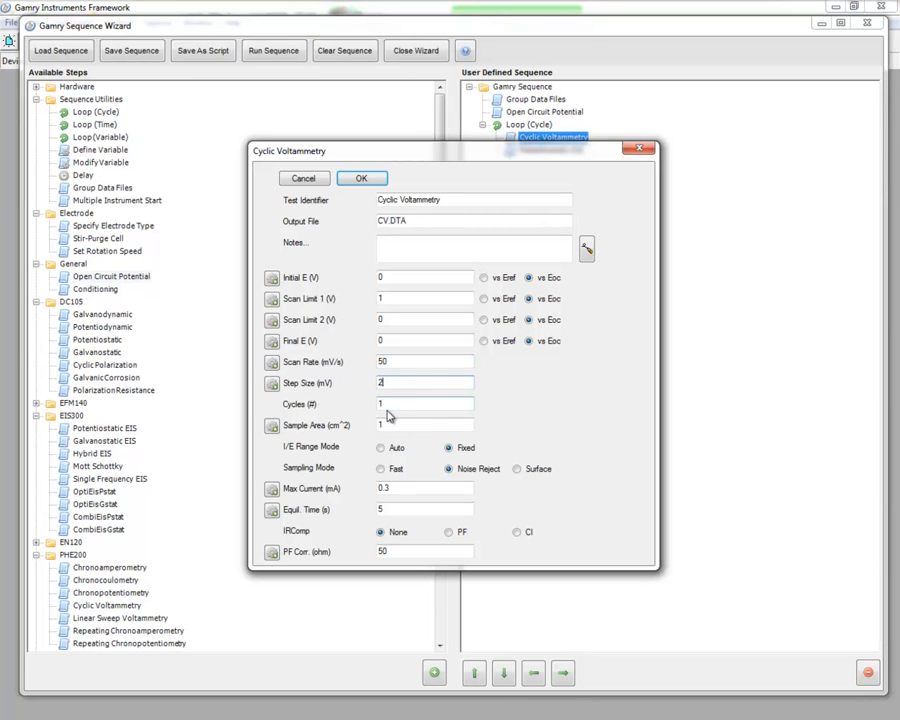
{"action": "mouse_move", "coordinate": [459, 491]}
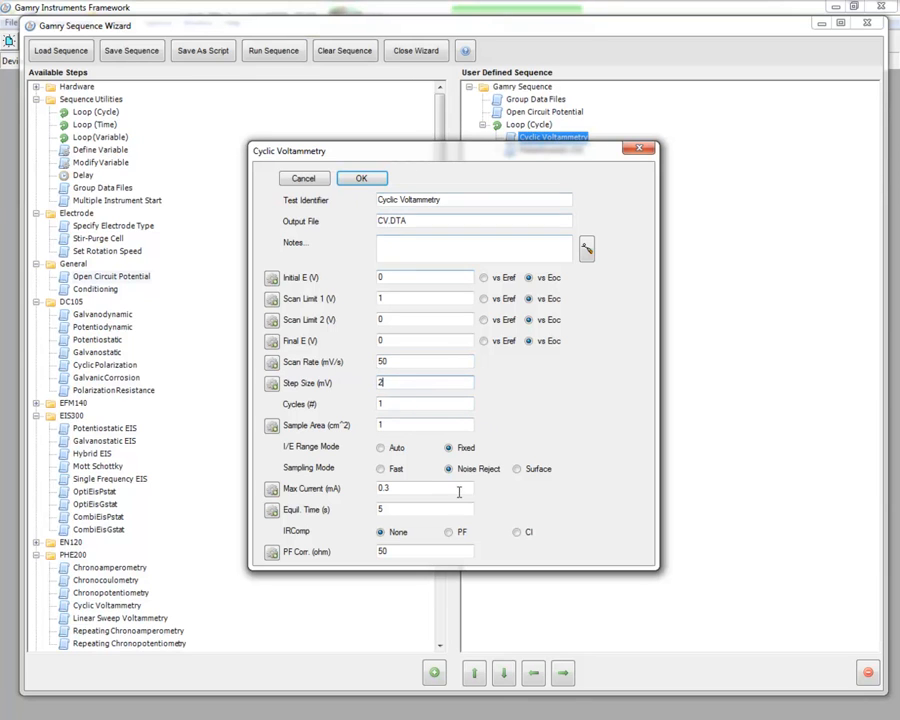
{"action": "triple_click", "coordinate": [424, 488]}
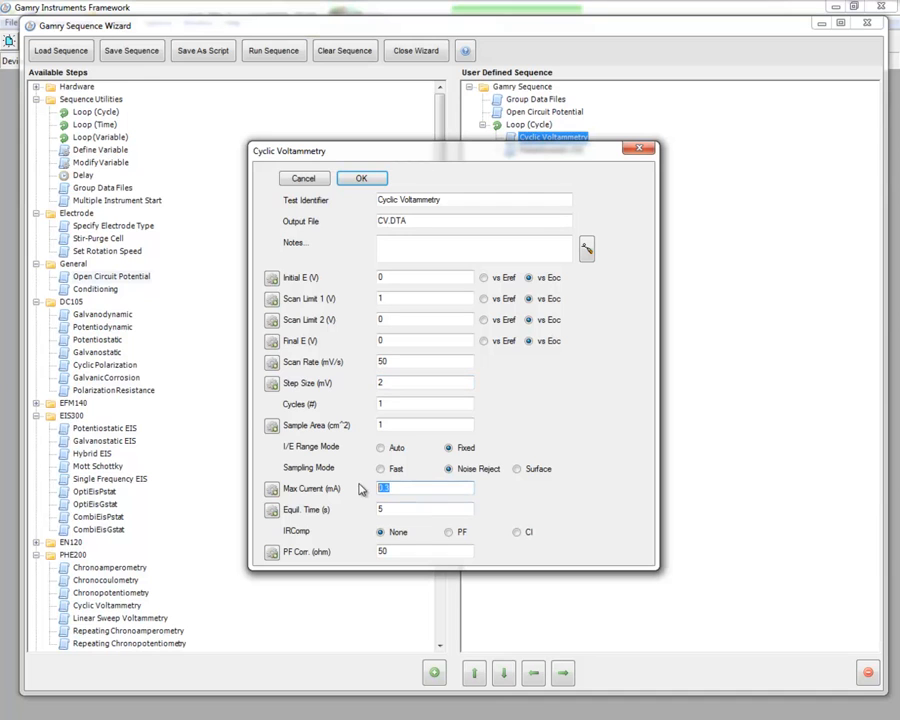
{"action": "type", "text": "300"}
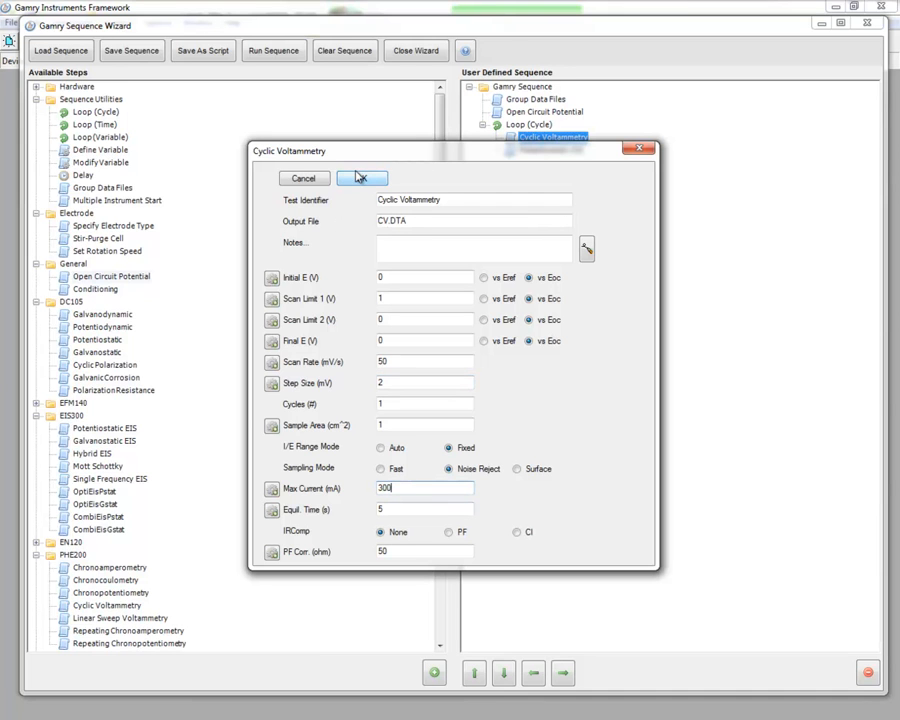
{"action": "left_click", "coordinate": [361, 178]}
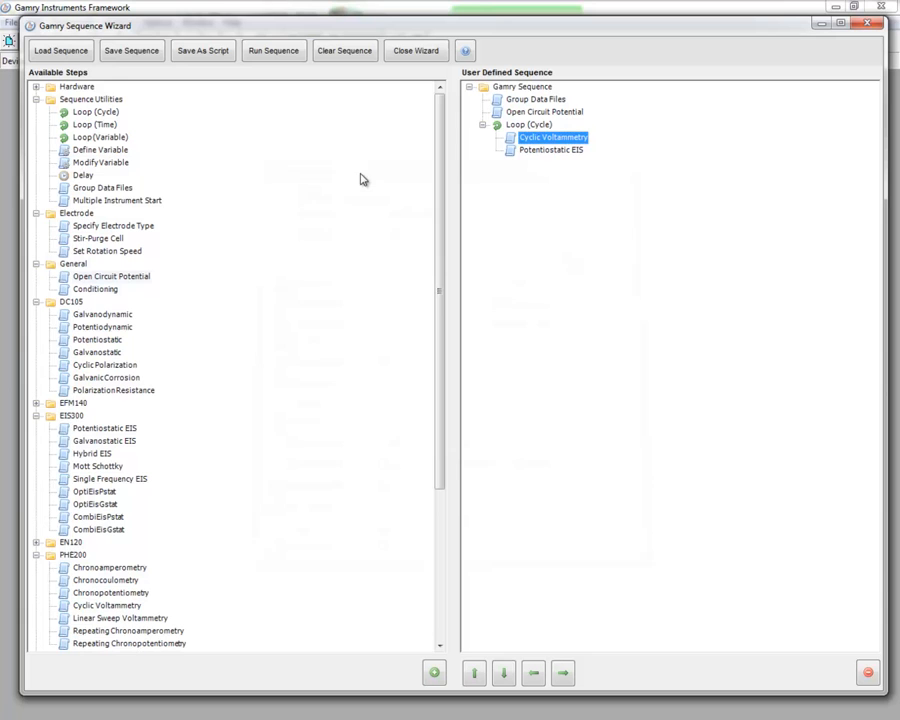
{"action": "double_click", "coordinate": [551, 149]}
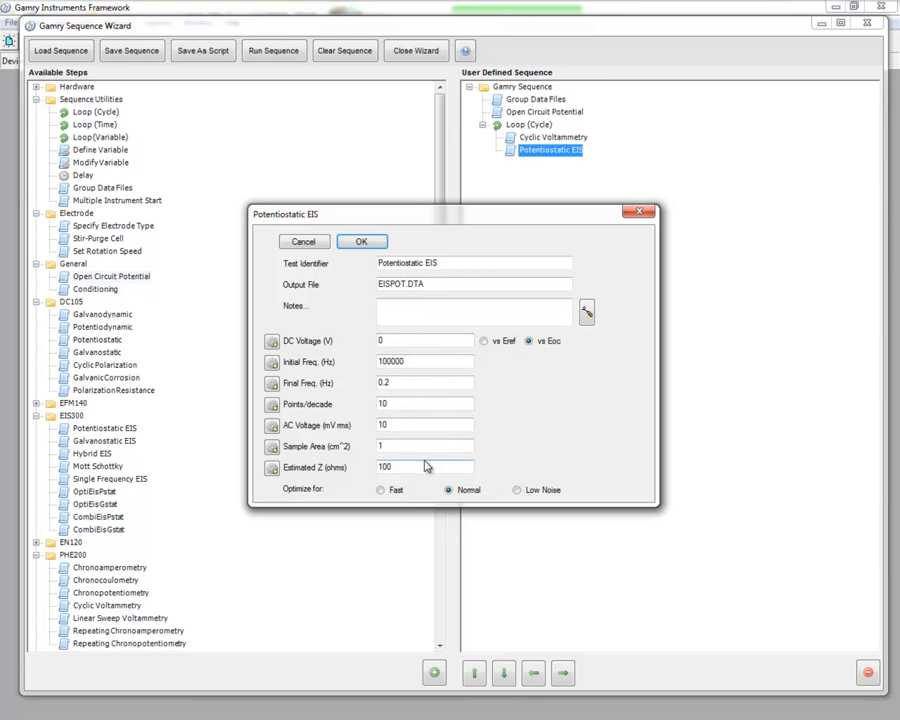
{"action": "left_click", "coordinate": [362, 241]}
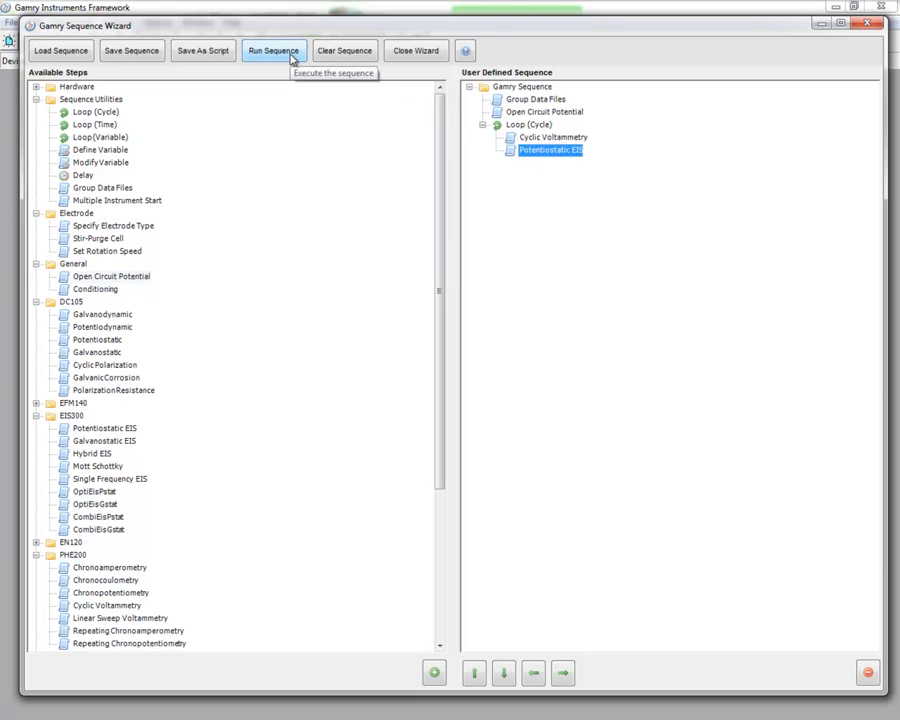
{"action": "mouse_move", "coordinate": [528, 123]}
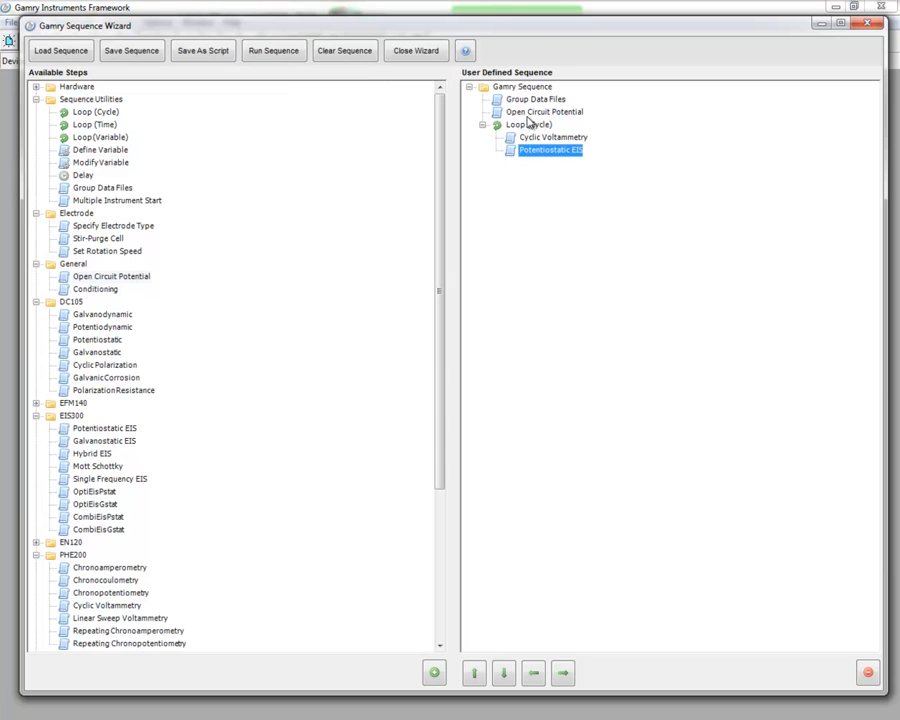
{"action": "mouse_move", "coordinate": [535, 130]}
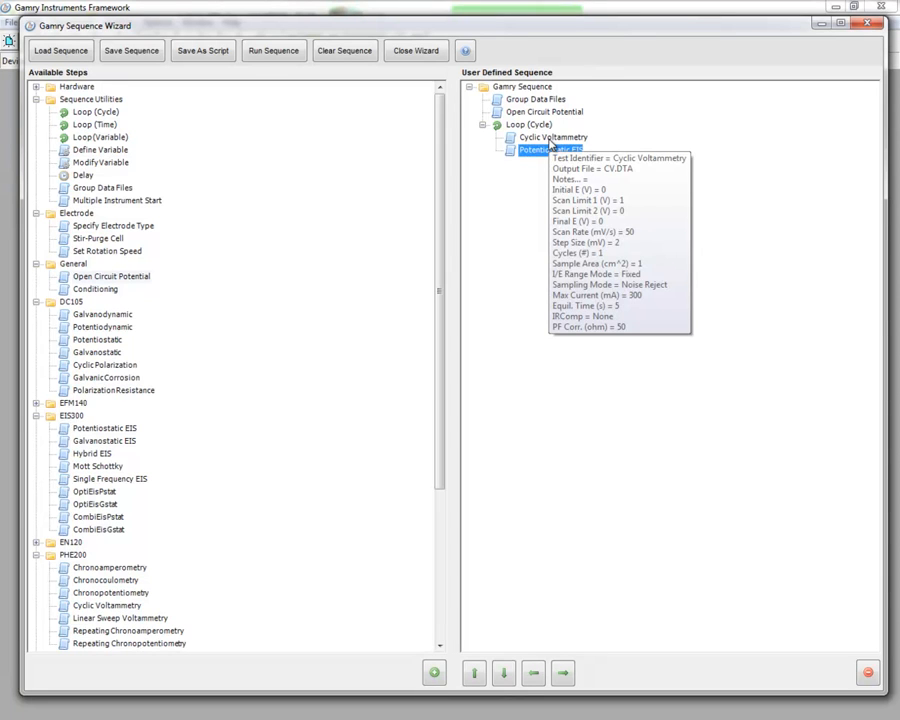
{"action": "left_click", "coordinate": [535, 99]}
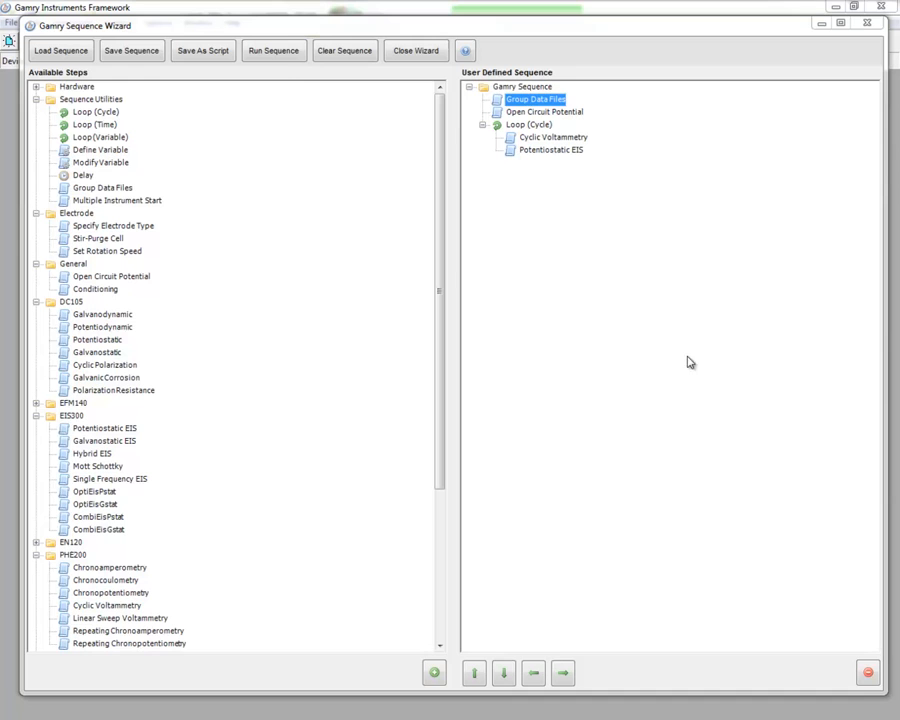
{"action": "mouse_move", "coordinate": [285, 70]}
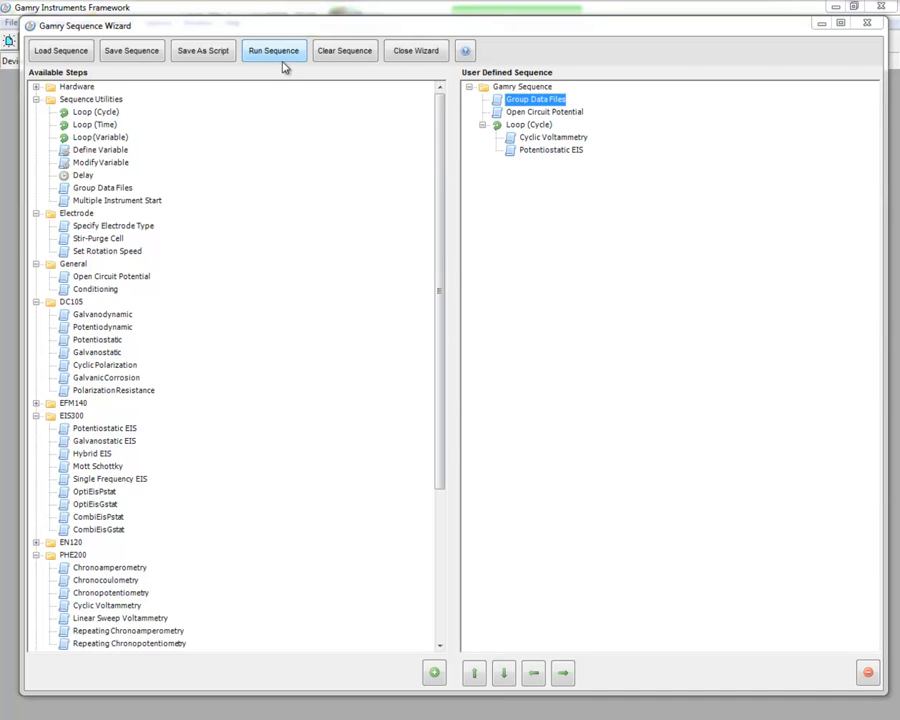
Run the sequence on the autoselected instrument and watch cycle 1 reach EIS
{"action": "left_click", "coordinate": [273, 50]}
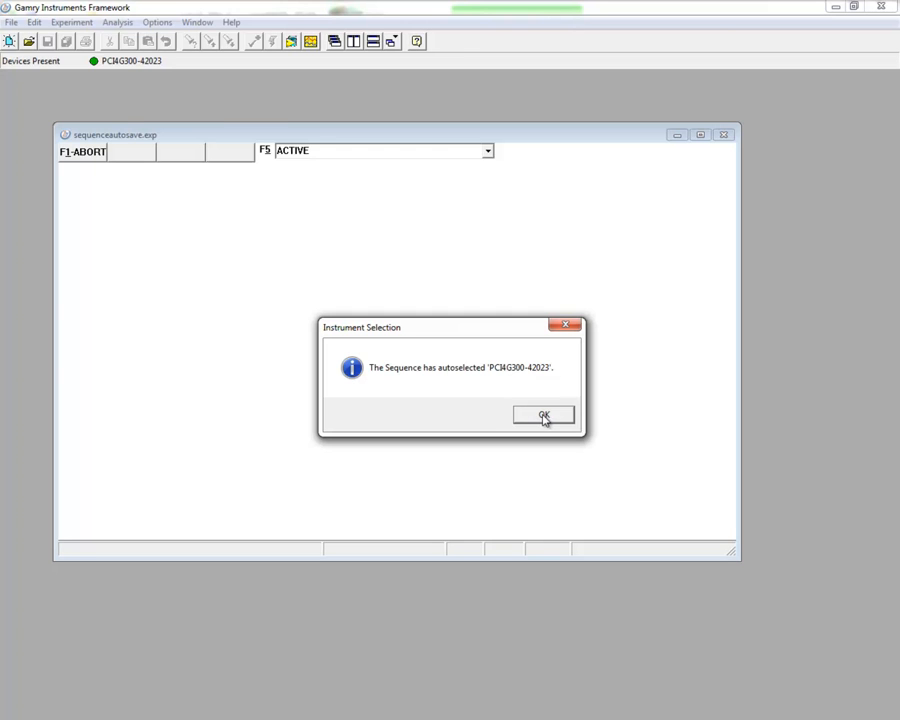
{"action": "left_click", "coordinate": [543, 415]}
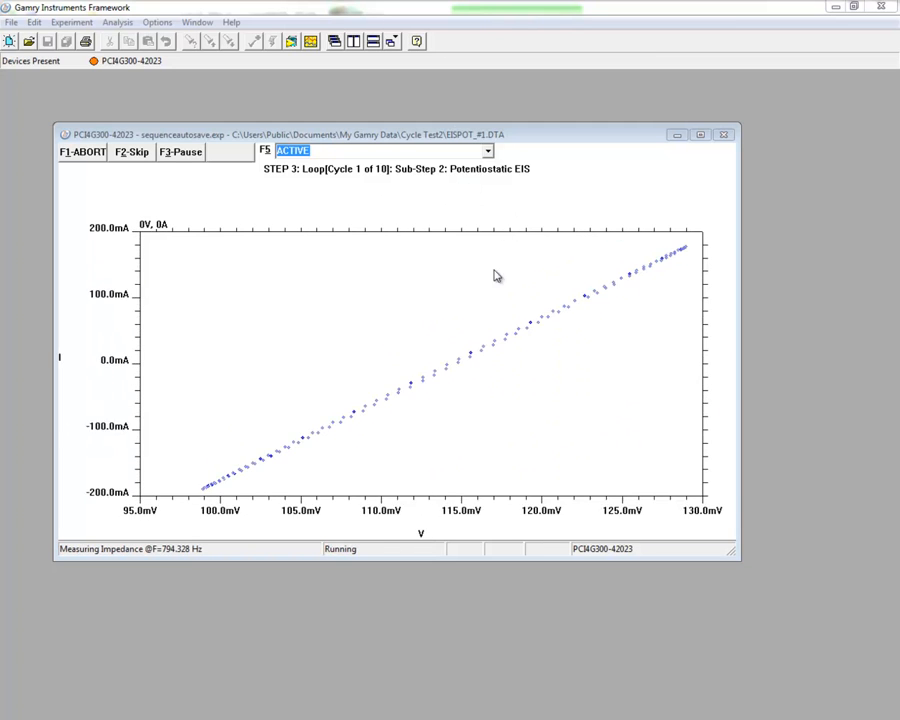
{"action": "mouse_move", "coordinate": [578, 358]}
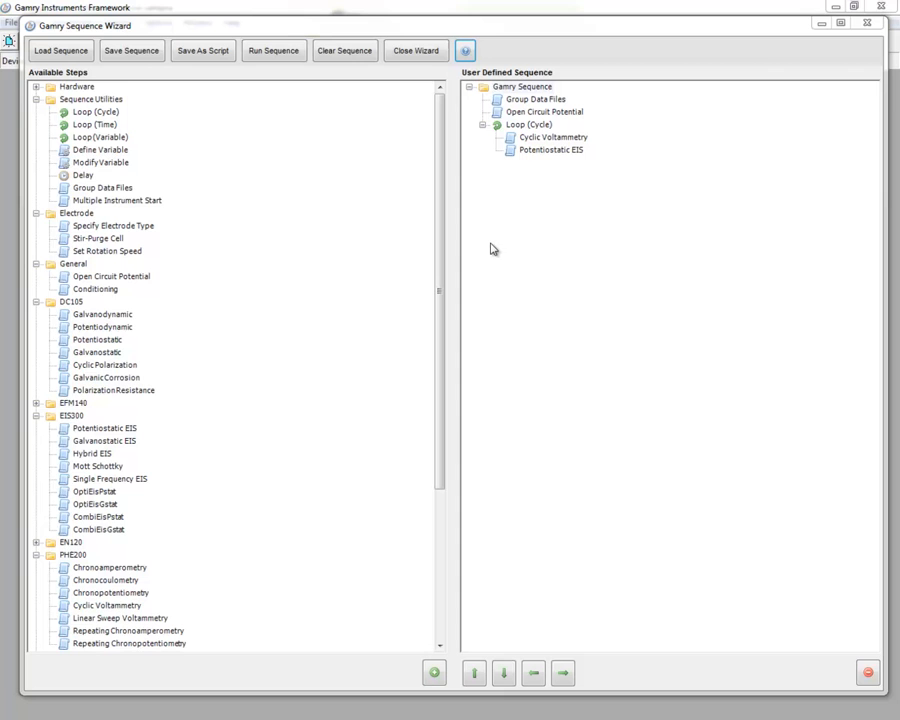
Open the Sequence Wizard introduction page in Gamry Framework Help
{"action": "left_click", "coordinate": [464, 50]}
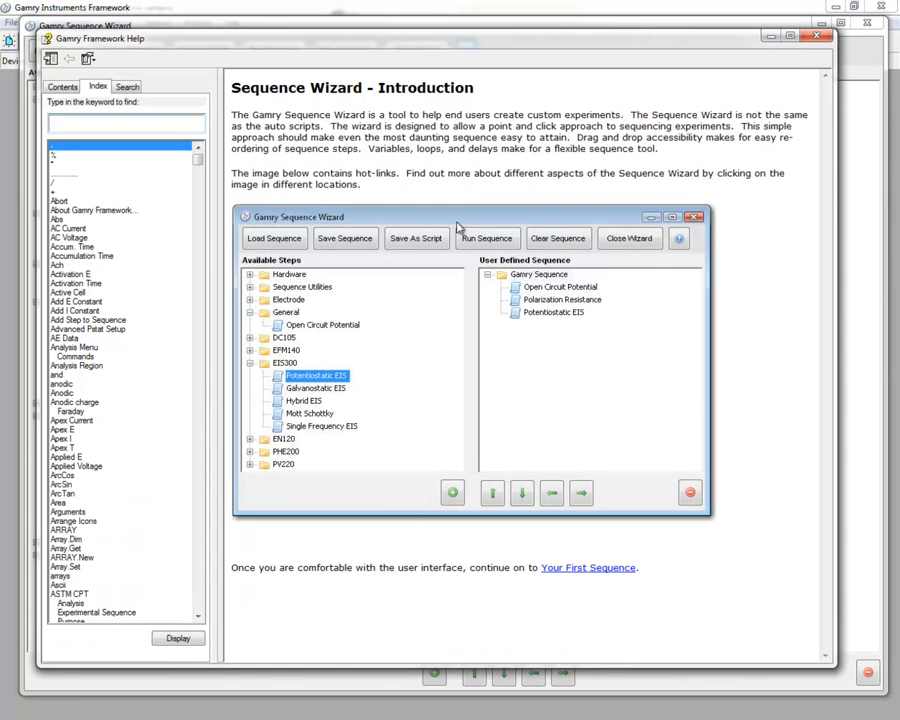
{"action": "mouse_move", "coordinate": [295, 336]}
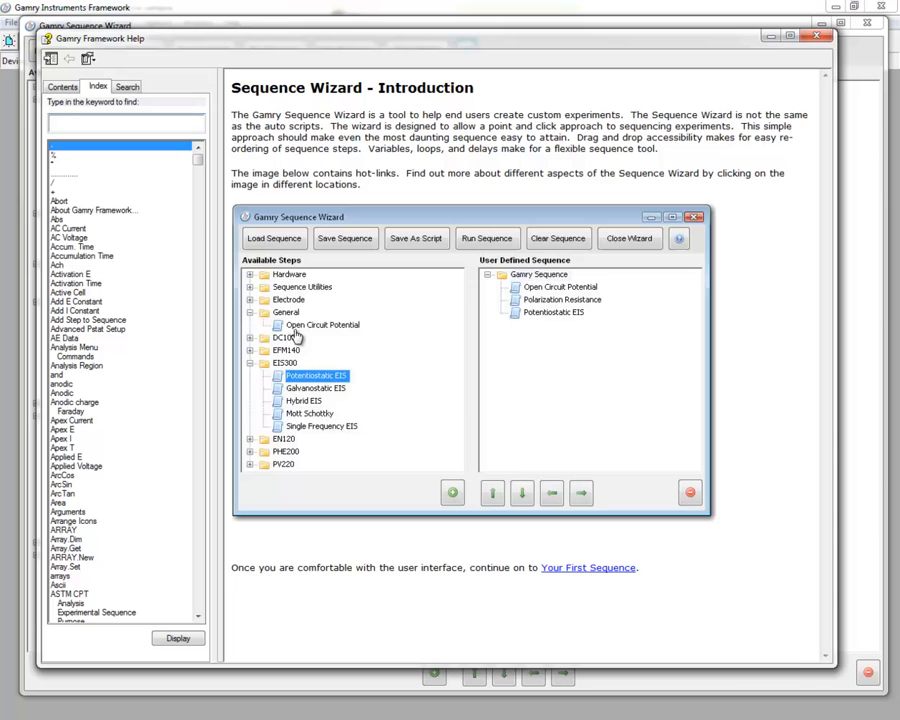
{"action": "left_click", "coordinate": [271, 259]}
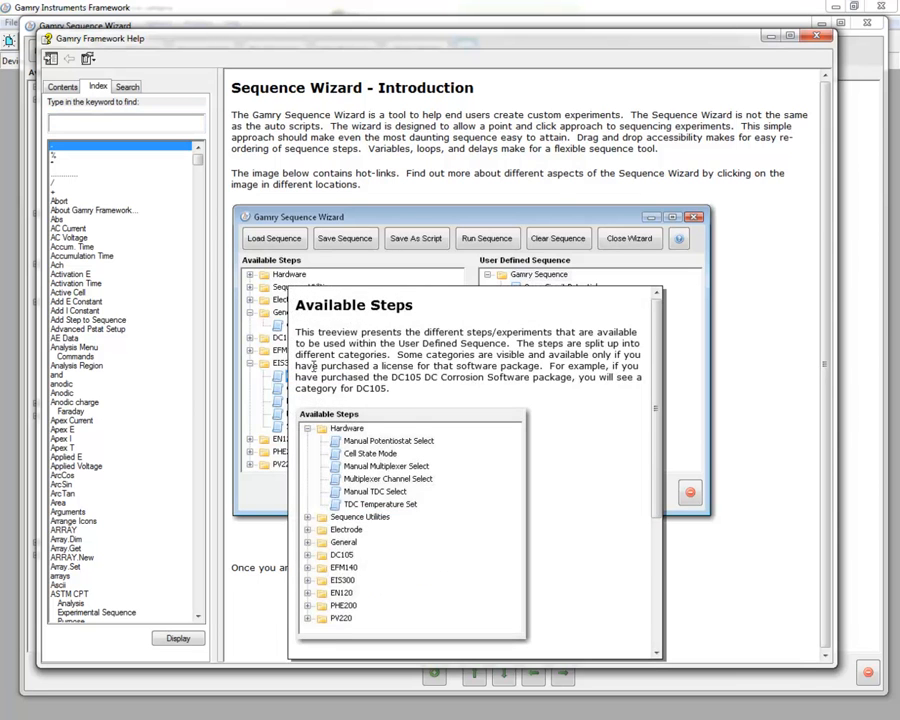
{"action": "scroll", "scroll_direction": "down", "scroll_amount": 3}
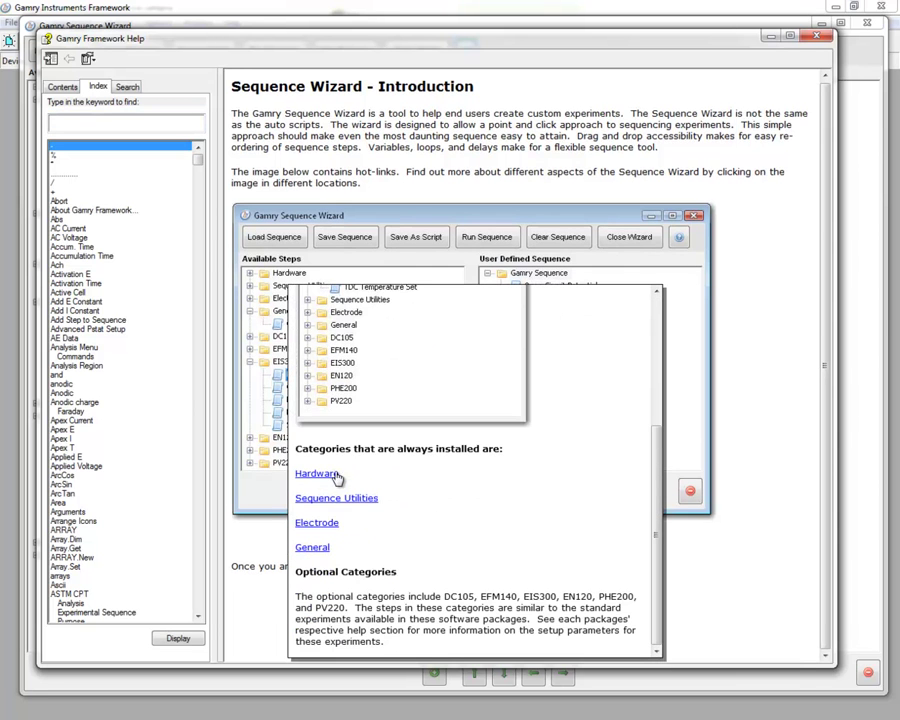
{"action": "mouse_move", "coordinate": [315, 483]}
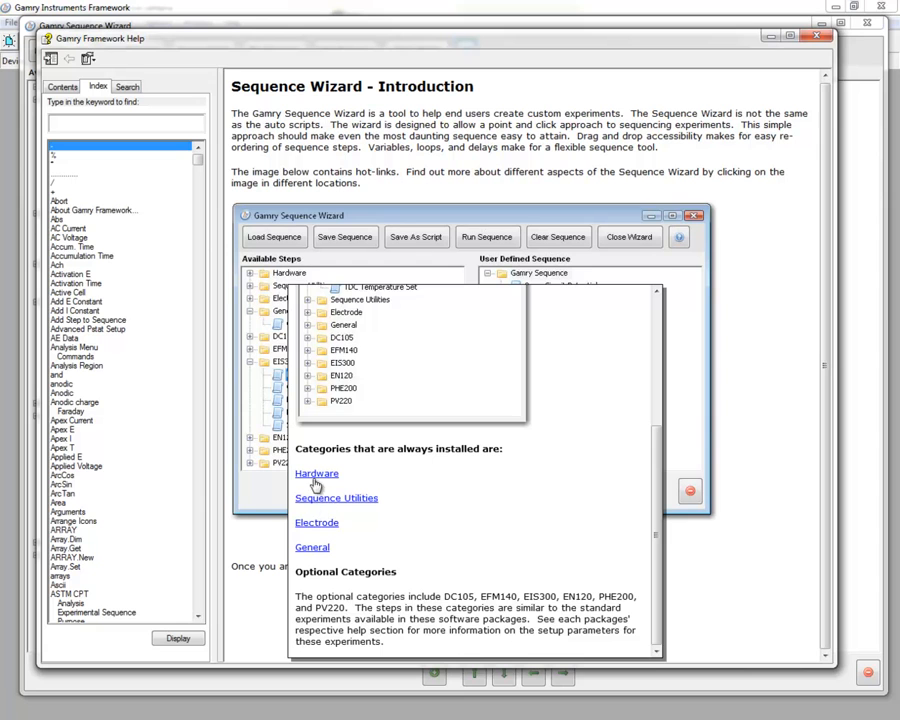
{"action": "mouse_move", "coordinate": [746, 507]}
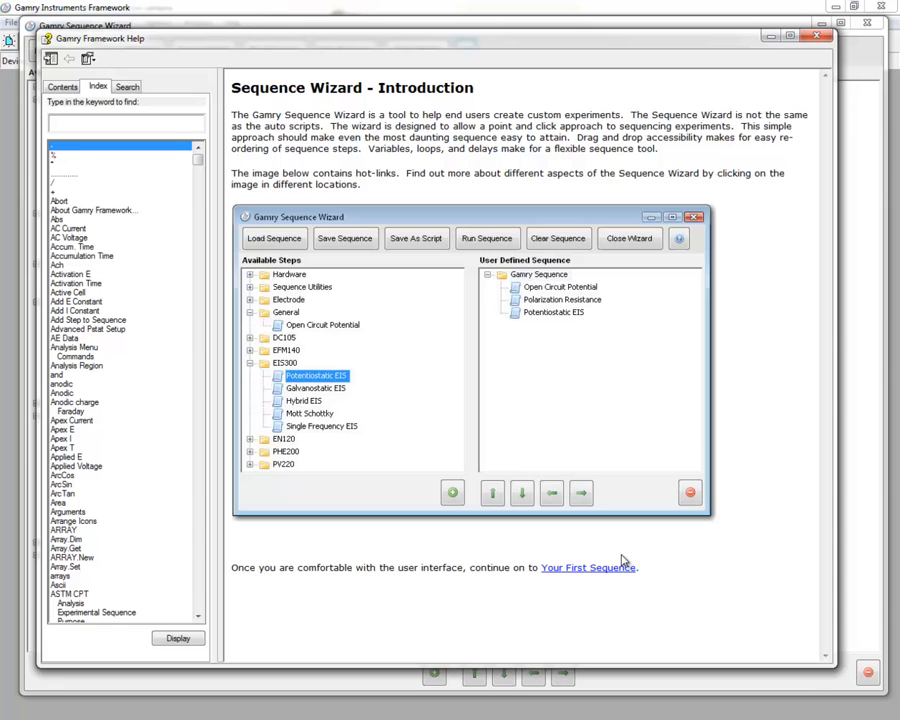
{"action": "mouse_move", "coordinate": [593, 576]}
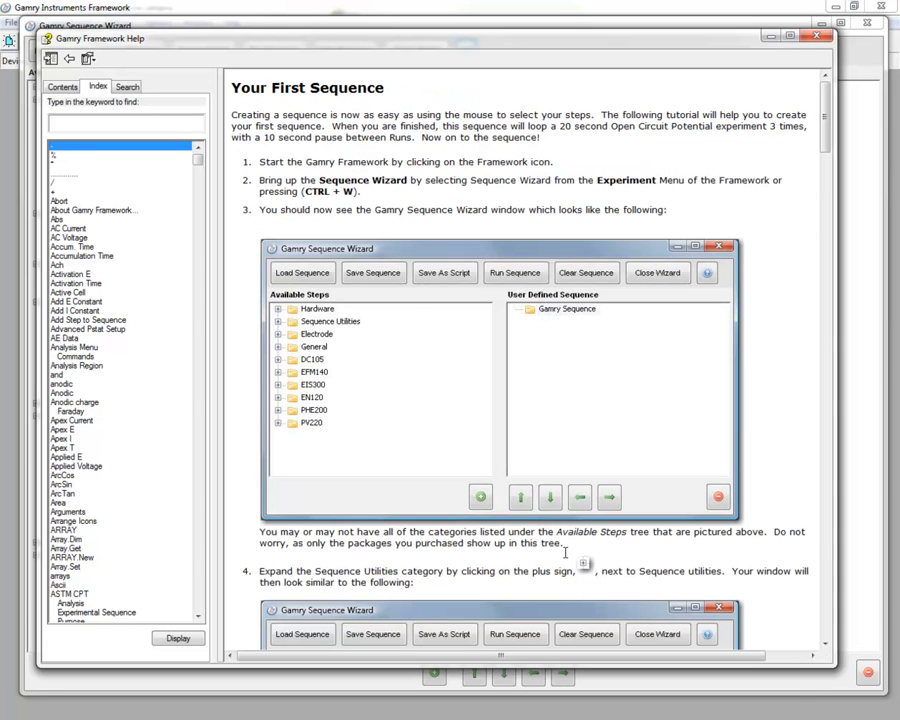
{"action": "mouse_move", "coordinate": [650, 405]}
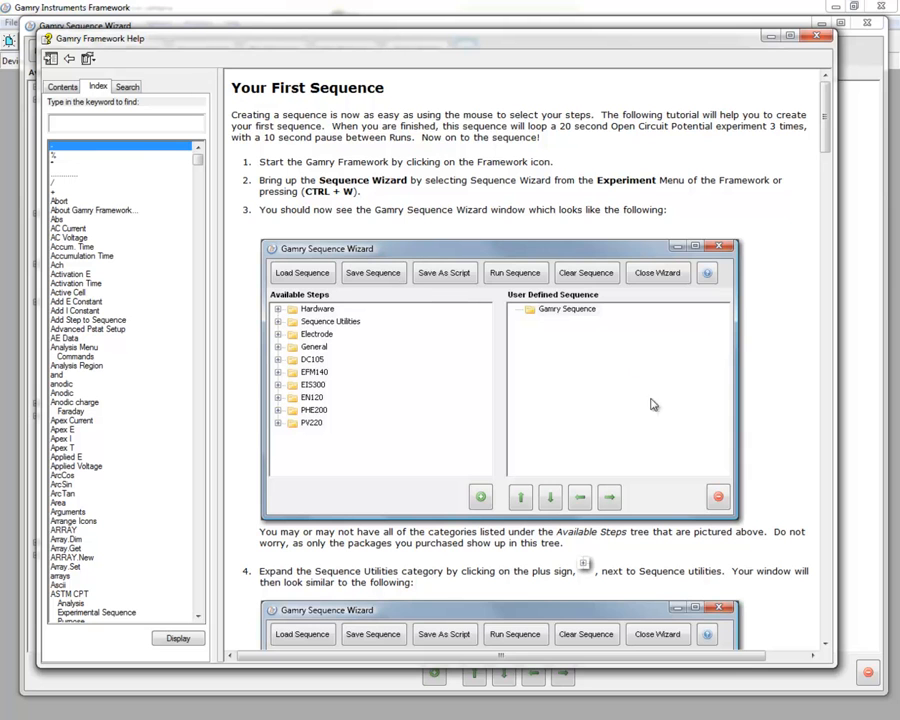
Scroll the Your First Sequence tutorial down to the cycle loop instructions
{"action": "scroll", "scroll_direction": "down", "scroll_amount": 3}
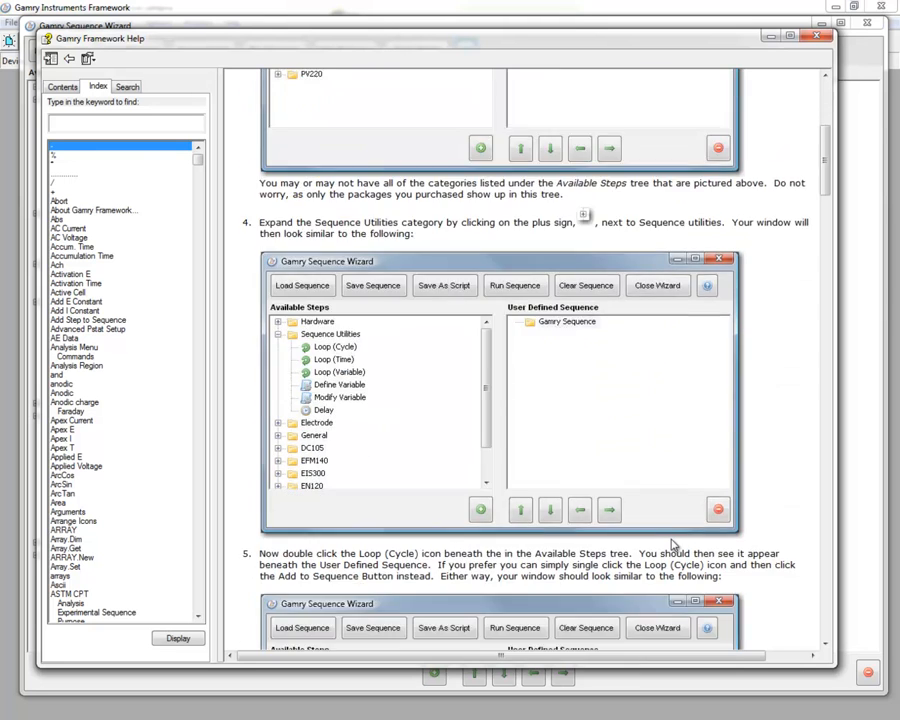